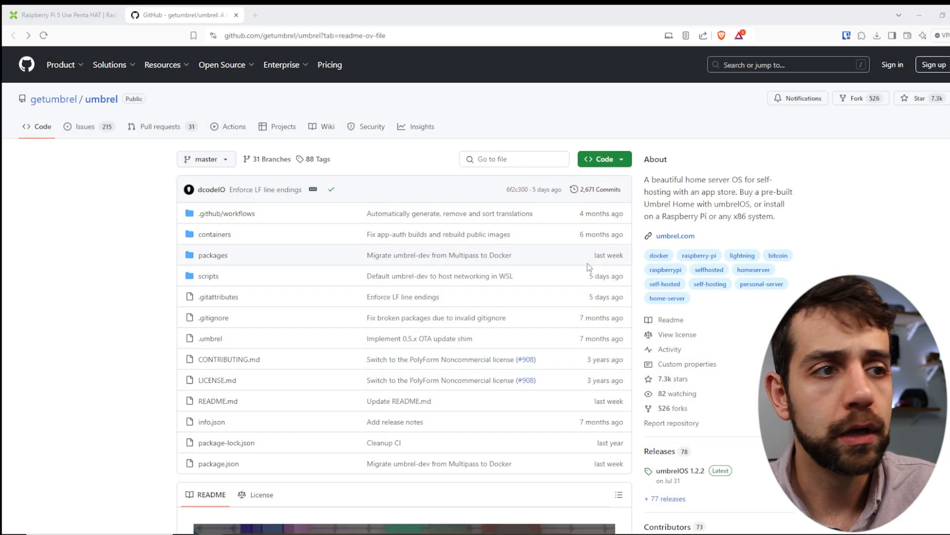
mouse_move(137, 164)
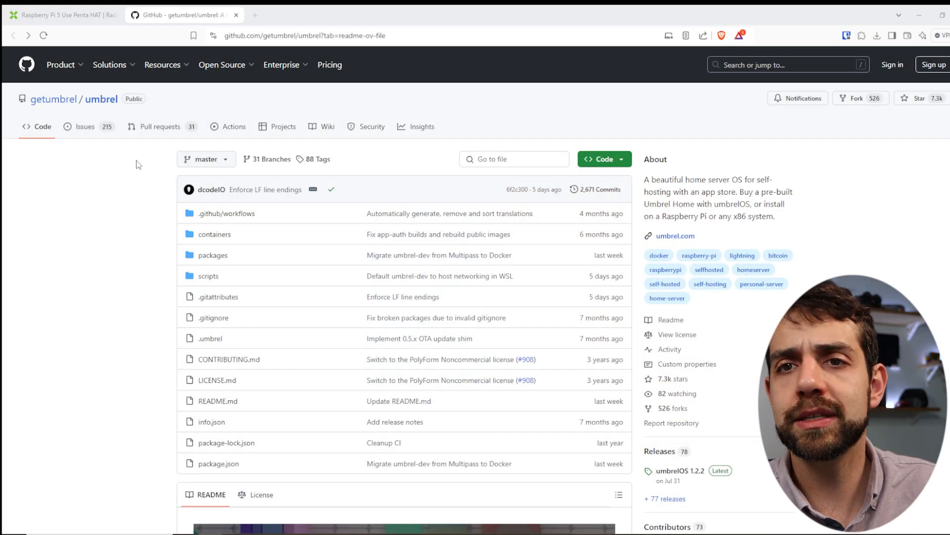
Step: Scroll the umbrel README down to the Installing umbrelOS and Umbrel App Store sections
scroll(down, 3)
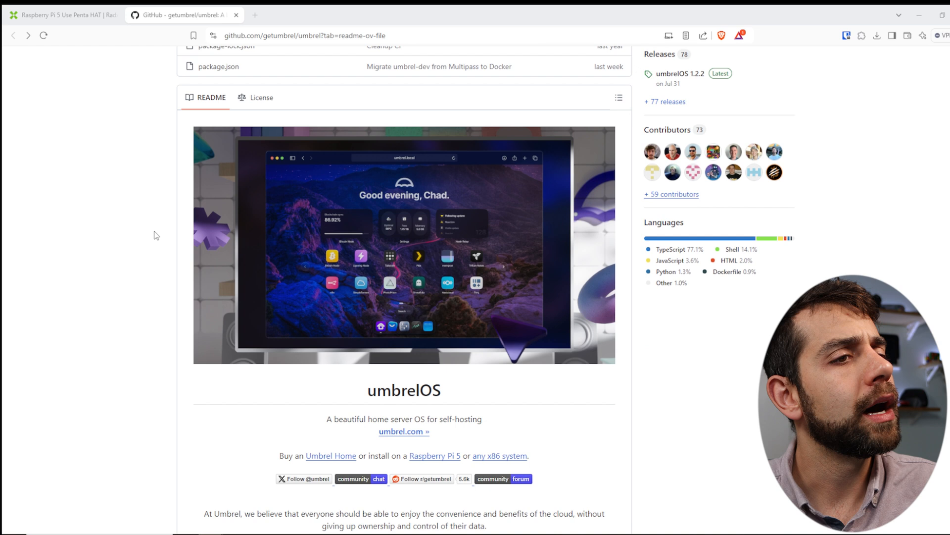
scroll(down, 3)
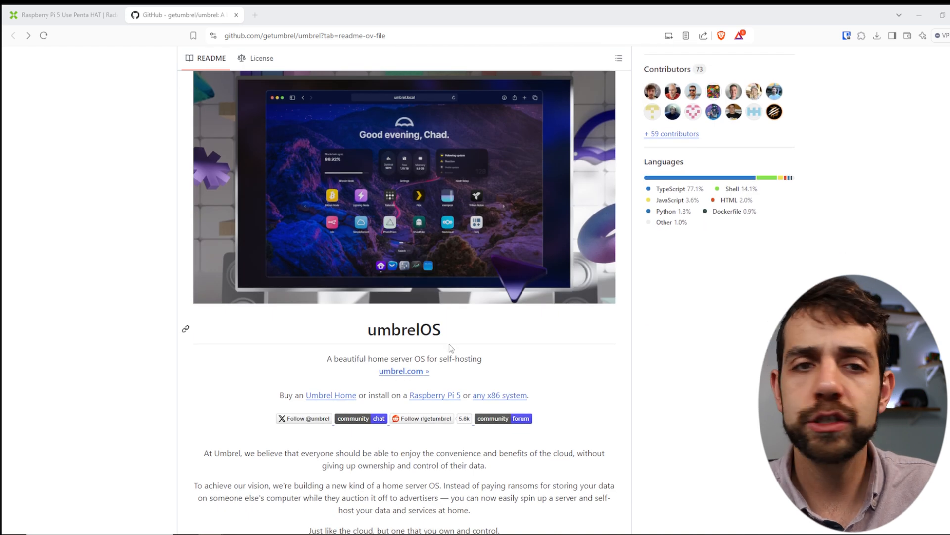
scroll(down, 3)
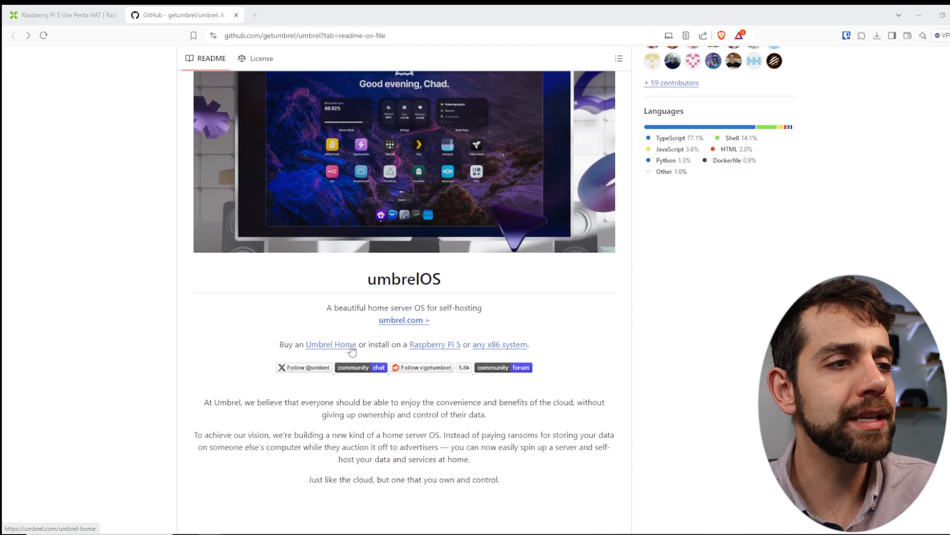
mouse_move(499, 344)
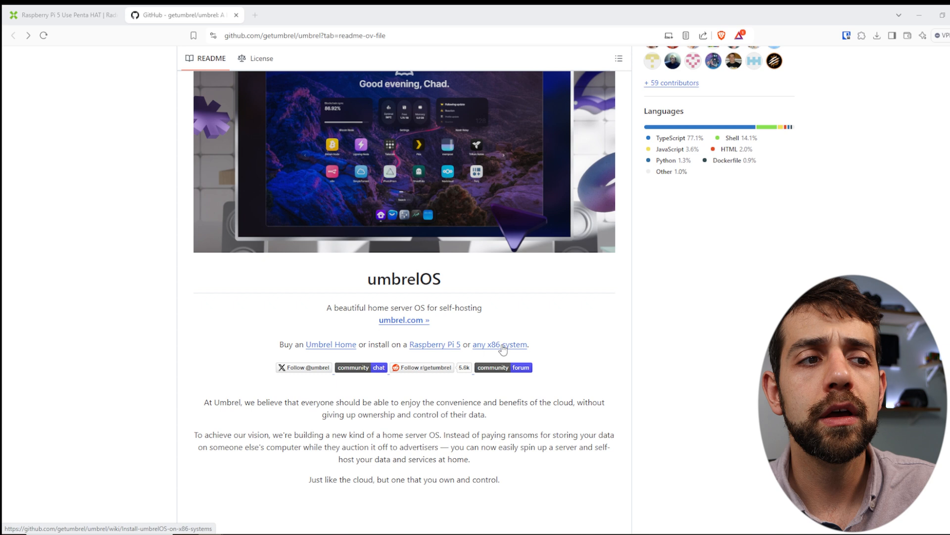
scroll(down, 3)
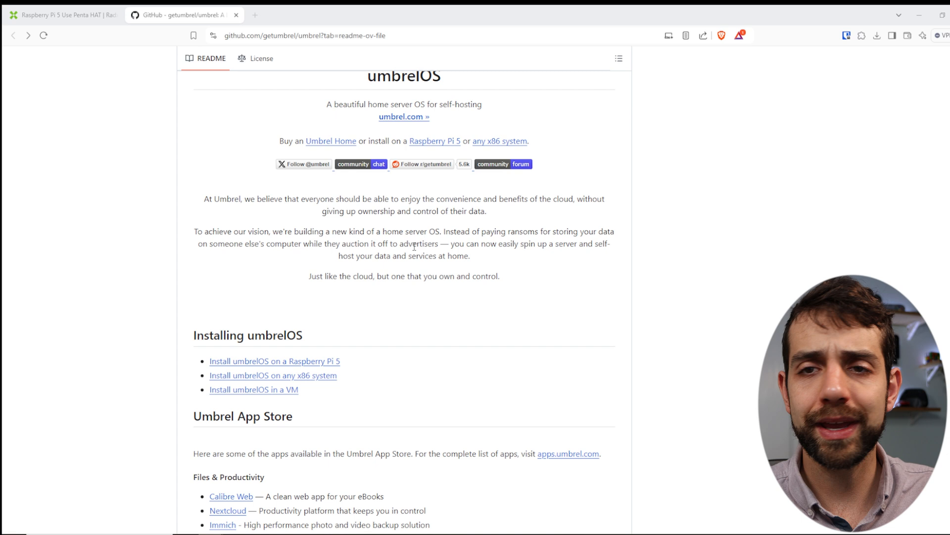
Step: Scroll through the README's list of Umbrel App Store apps
scroll(down, 3)
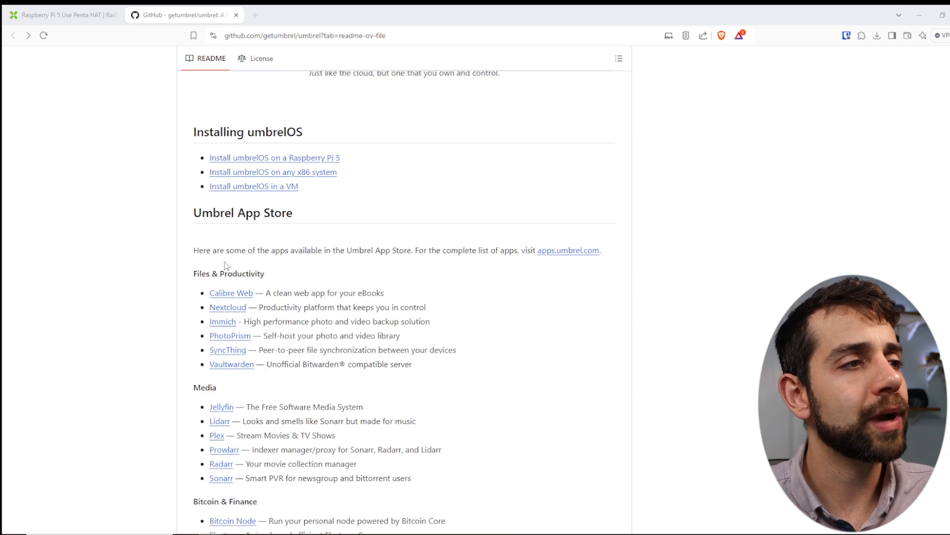
scroll(down, 3)
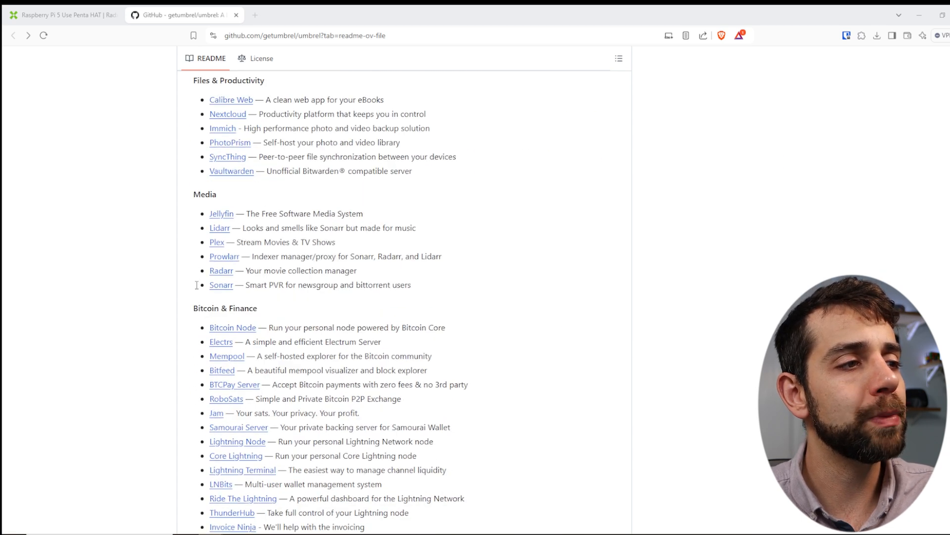
scroll(down, 3)
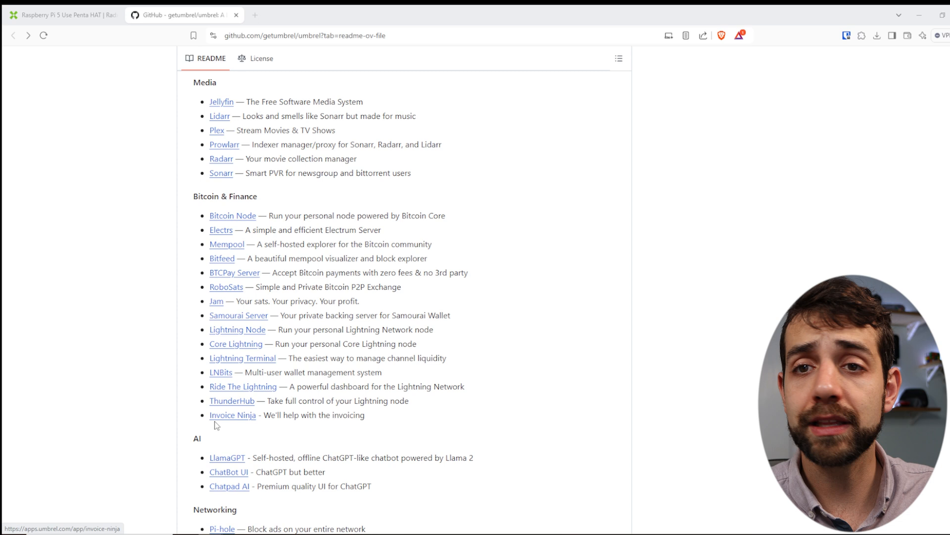
scroll(down, 3)
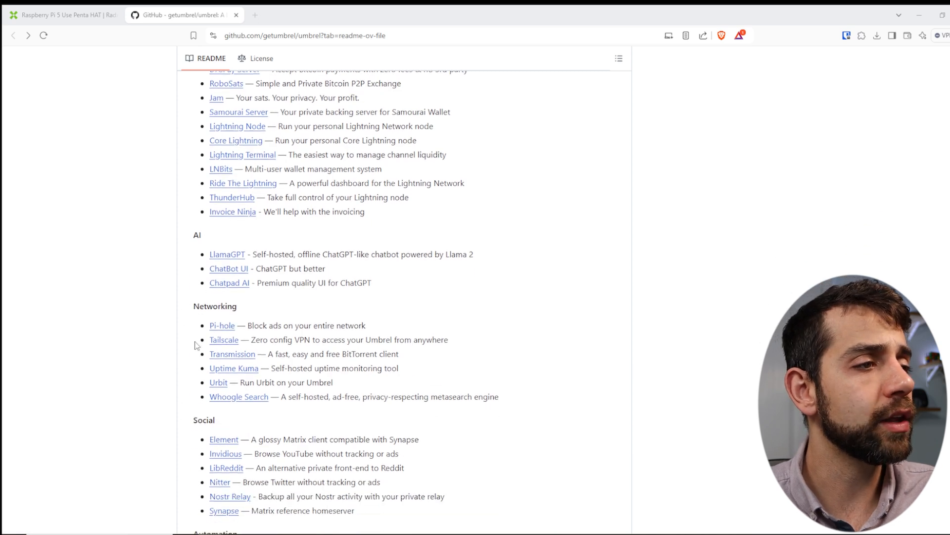
scroll(down, 3)
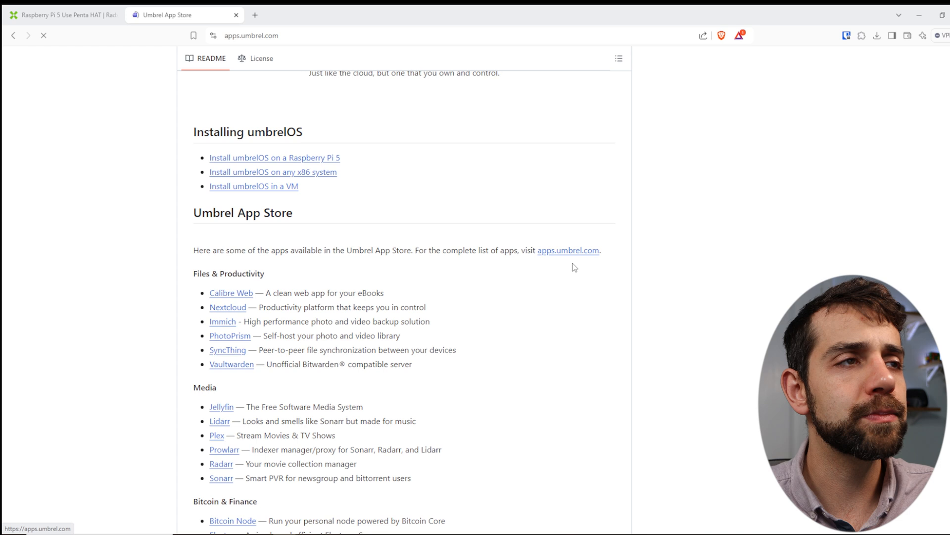
Step: Browse the Umbrel App Store's AI and Bitcoin app categories
click(567, 249)
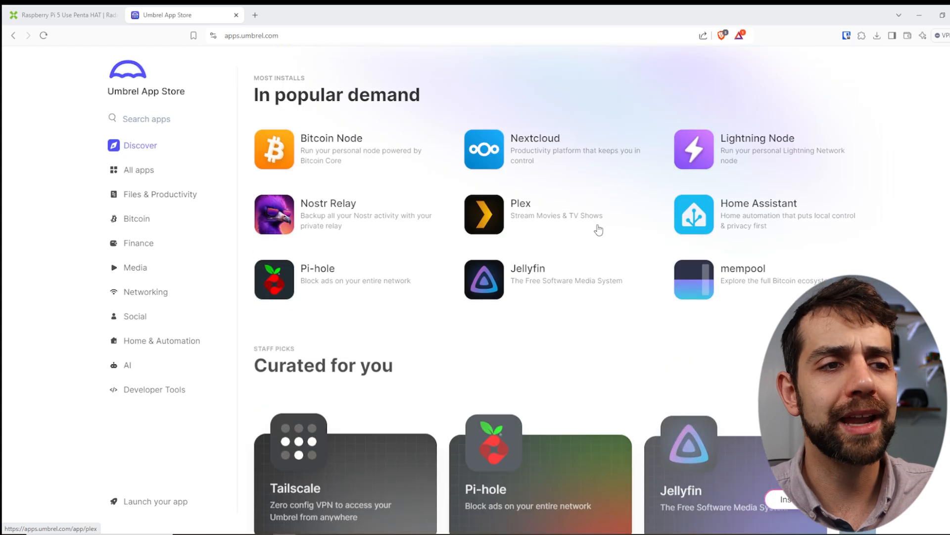
mouse_move(588, 171)
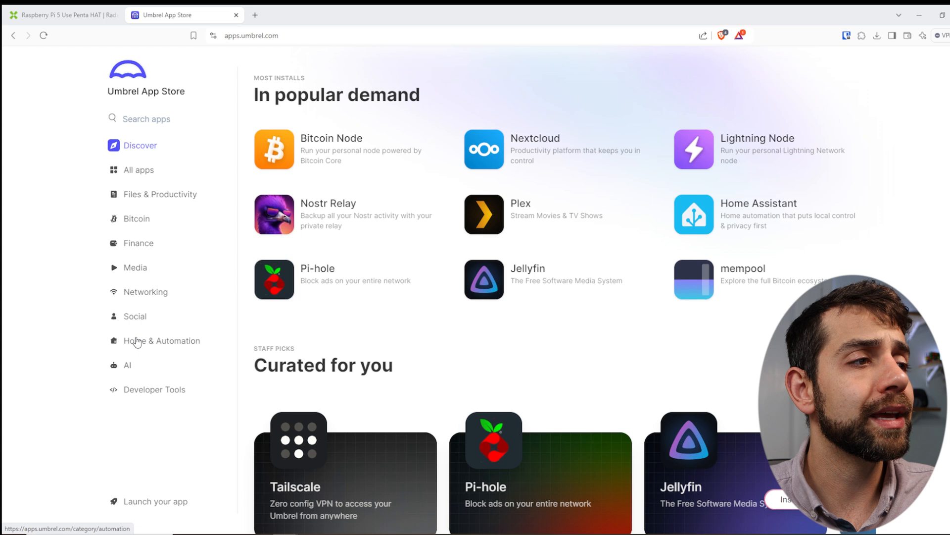
click(127, 365)
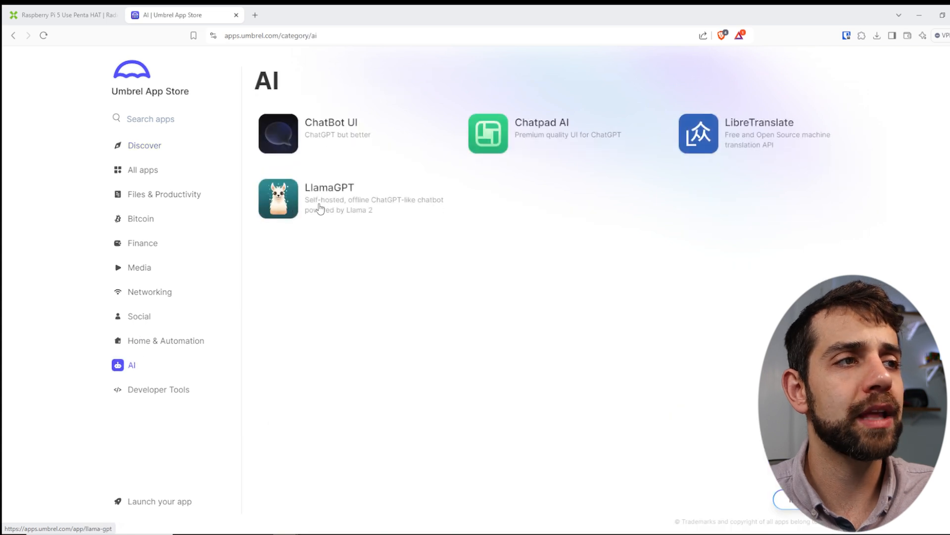
mouse_move(782, 140)
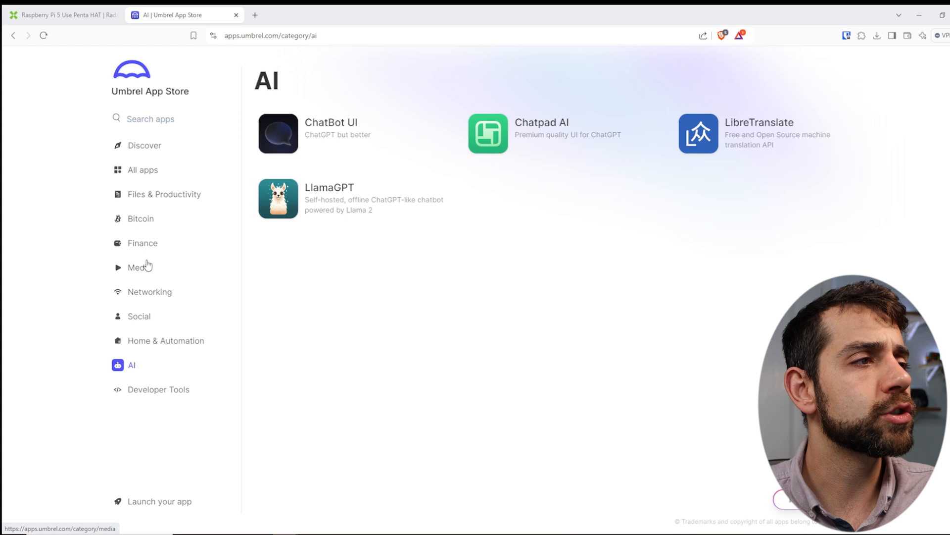
click(138, 218)
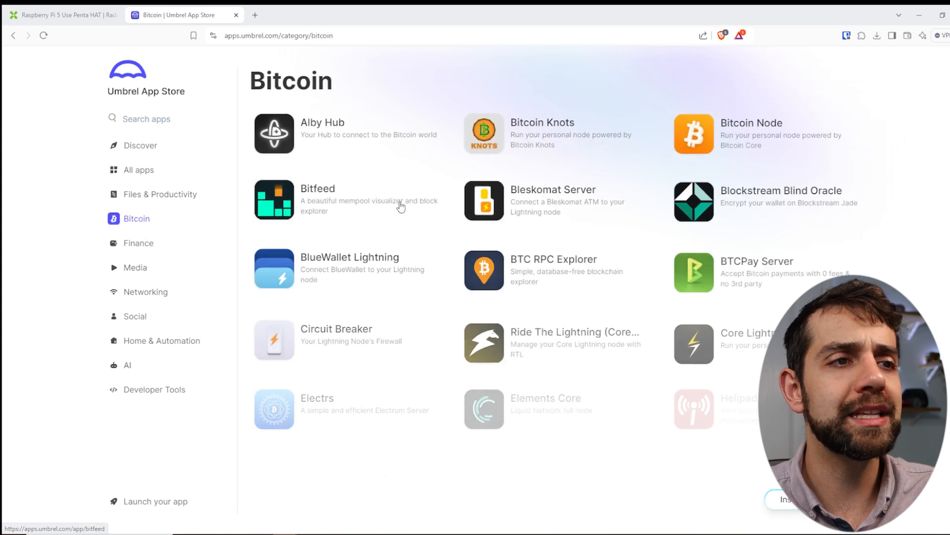
scroll(down, 3)
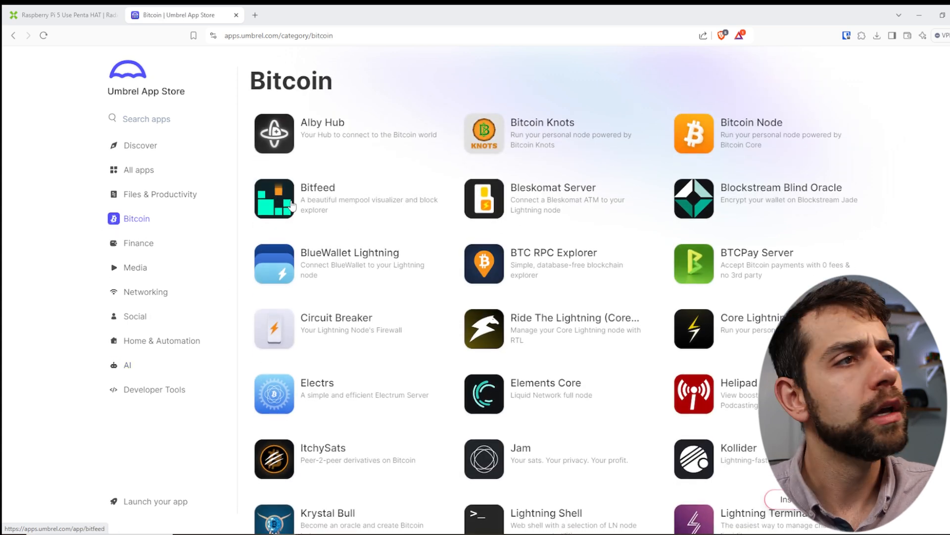
scroll(down, 3)
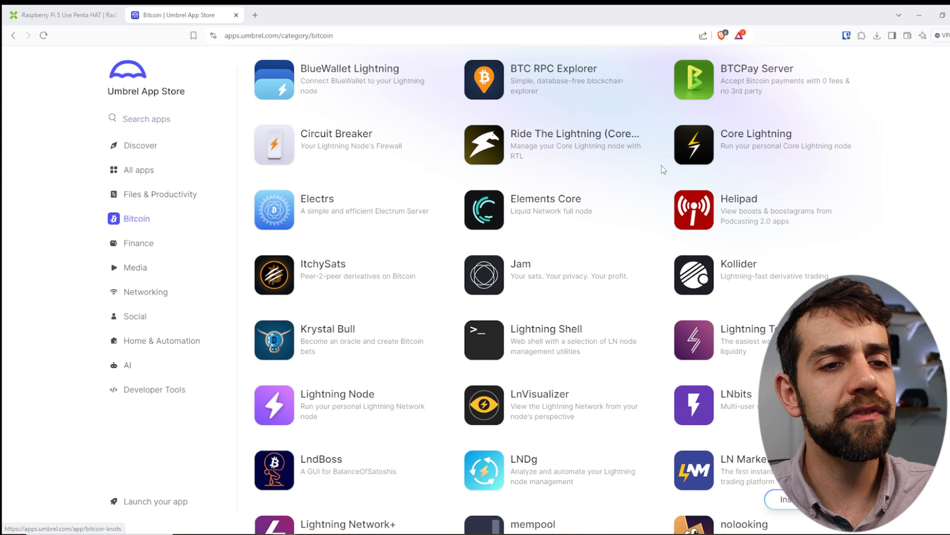
scroll(down, 3)
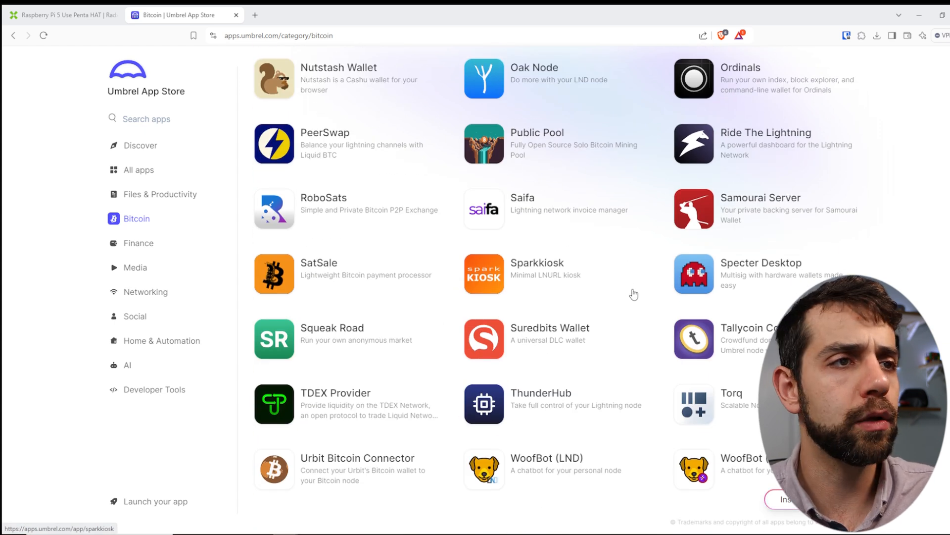
scroll(up, 3)
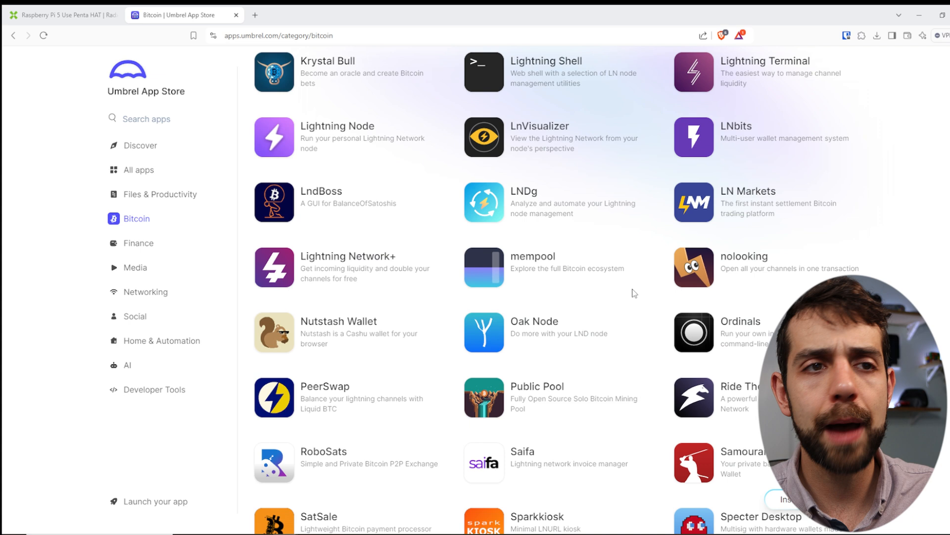
scroll(up, 3)
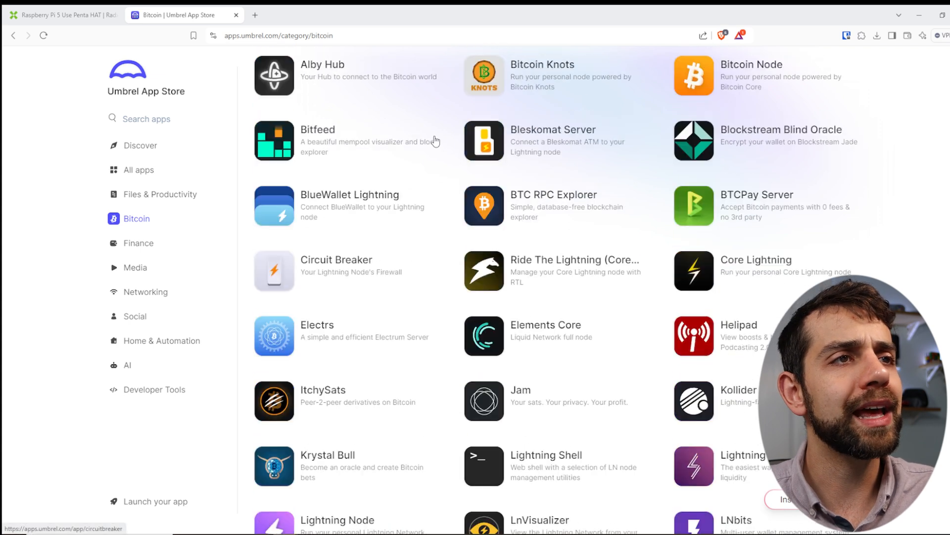
scroll(down, 3)
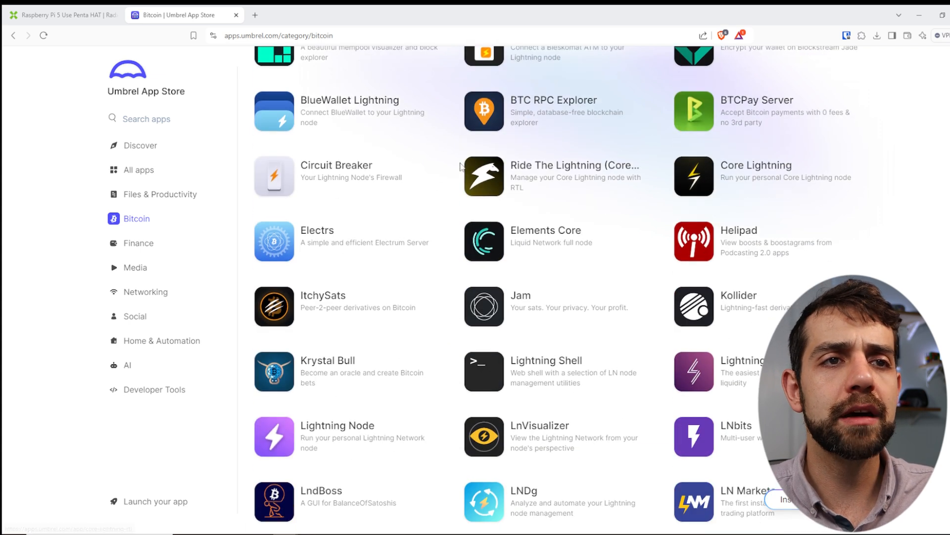
mouse_move(408, 206)
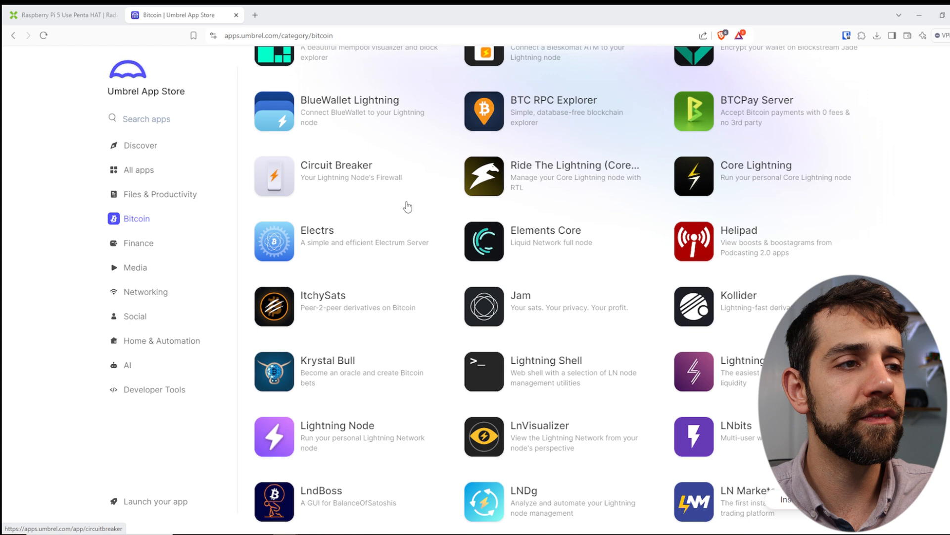
scroll(down, 3)
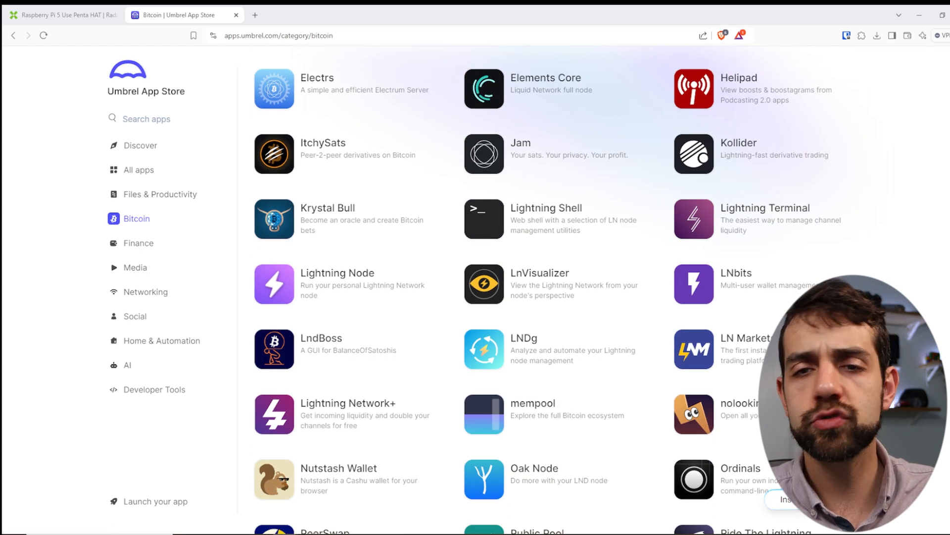
scroll(down, 3)
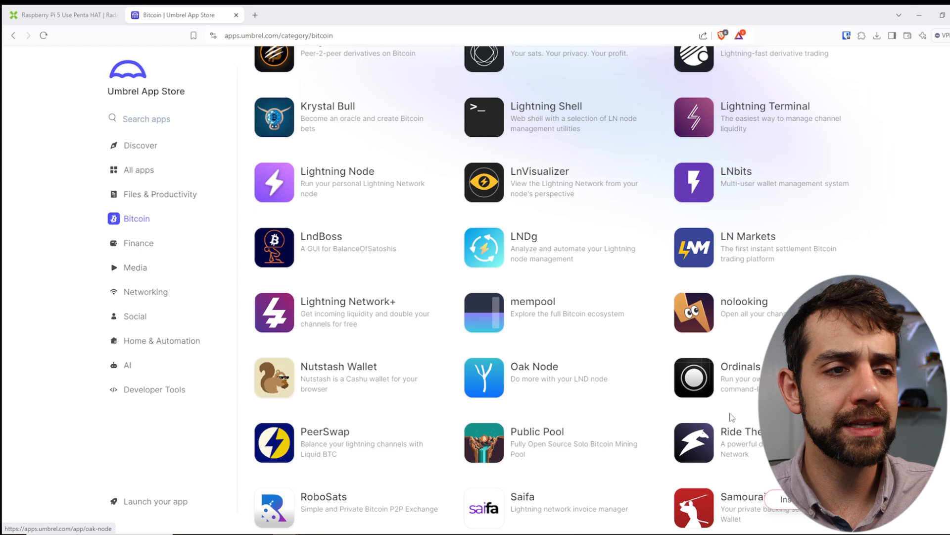
mouse_move(614, 383)
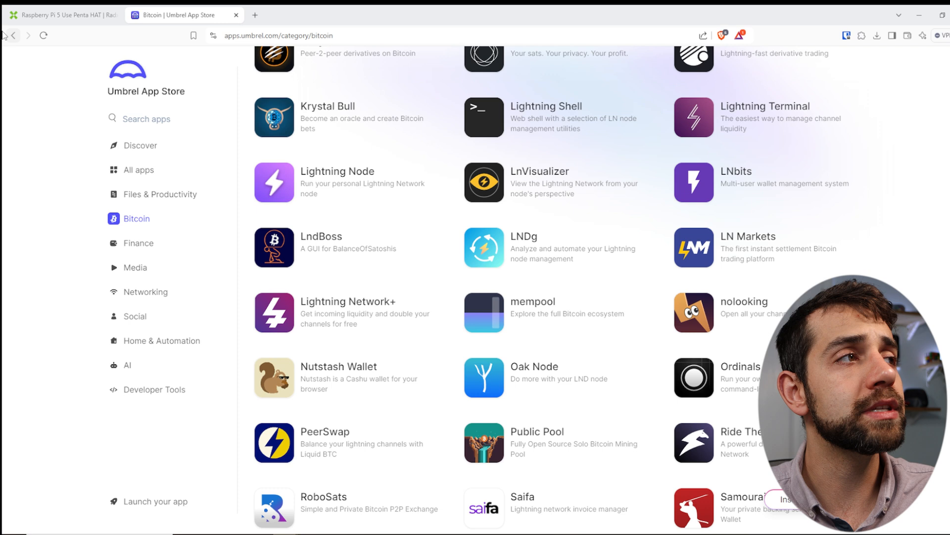
Step: Return to the umbrel GitHub README and open the Raspberry Pi 5 install guide
click(13, 35)
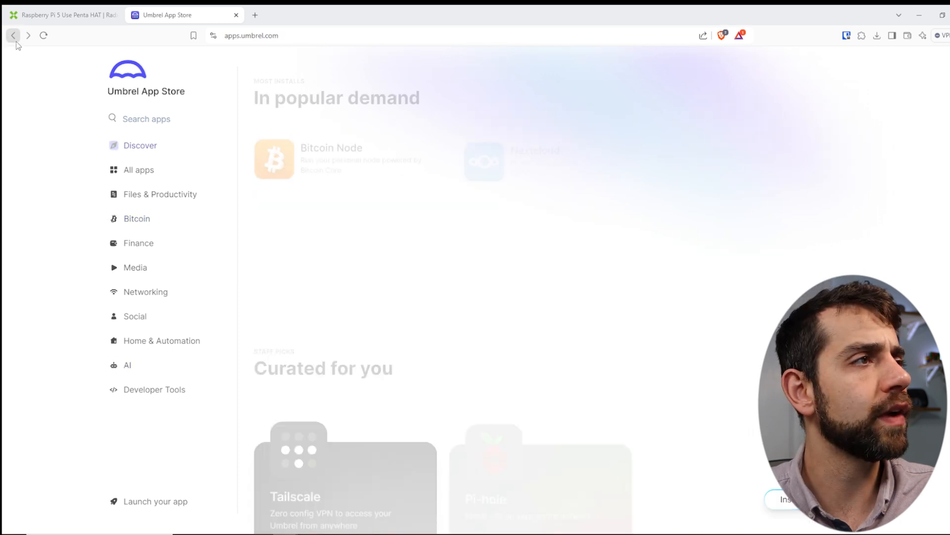
click(14, 36)
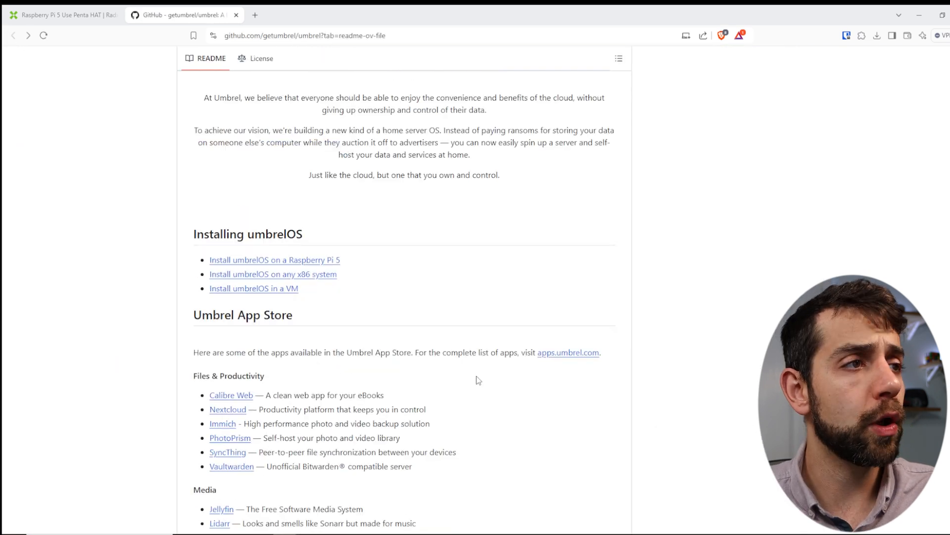
mouse_move(274, 259)
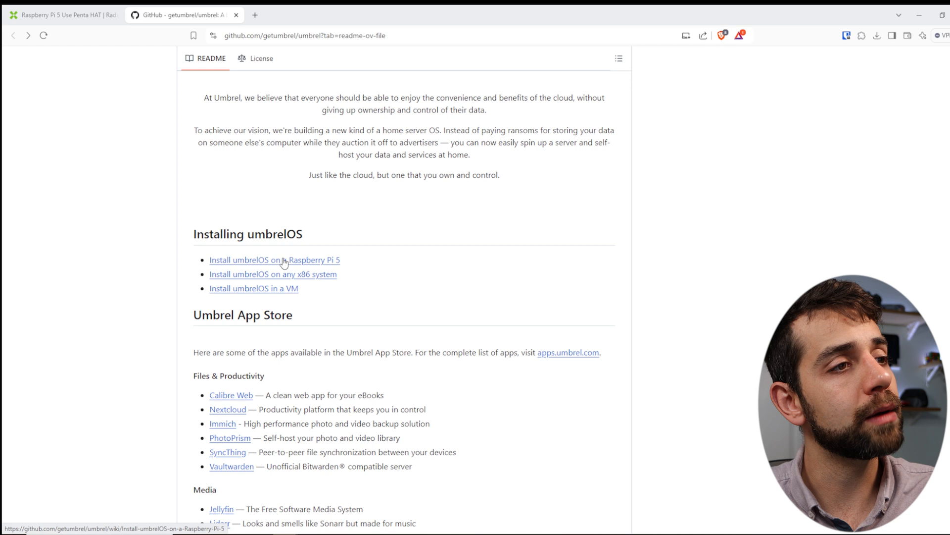
click(273, 260)
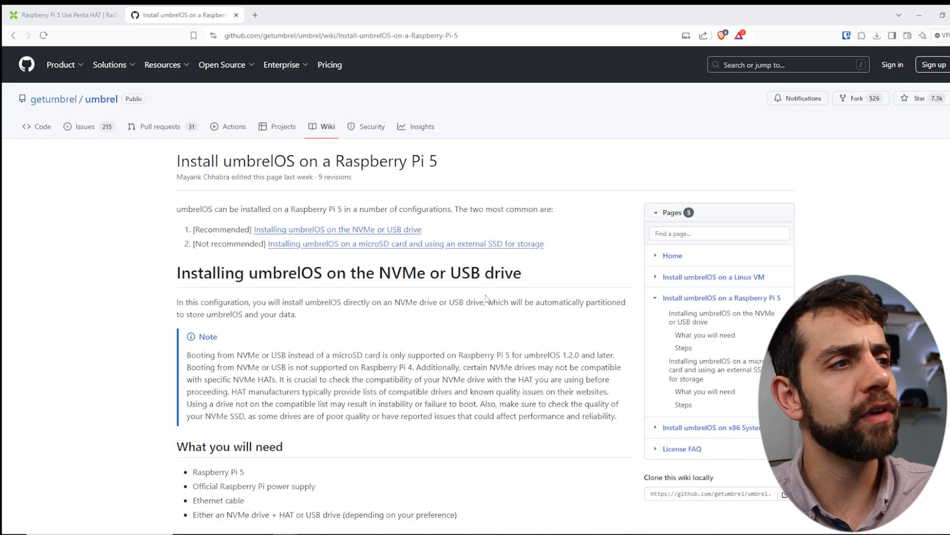
mouse_move(399, 232)
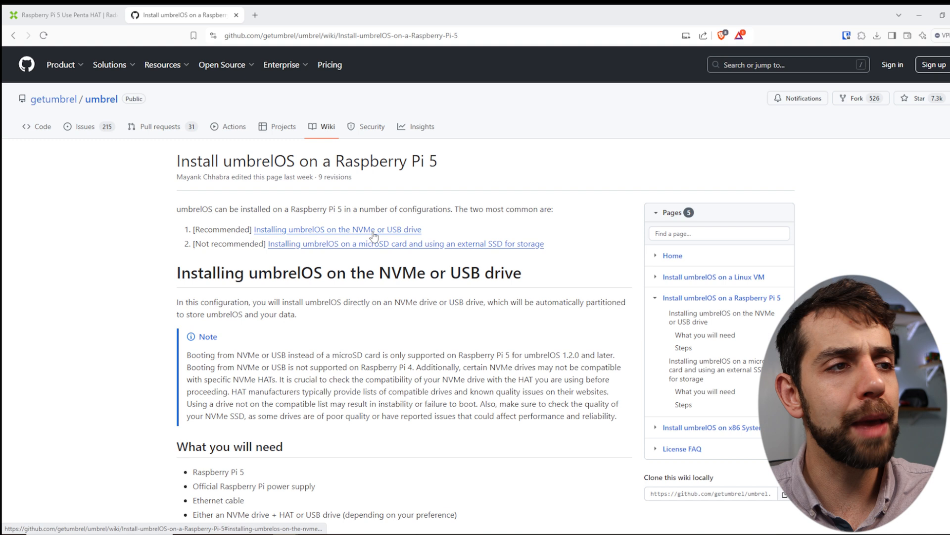
mouse_move(337, 272)
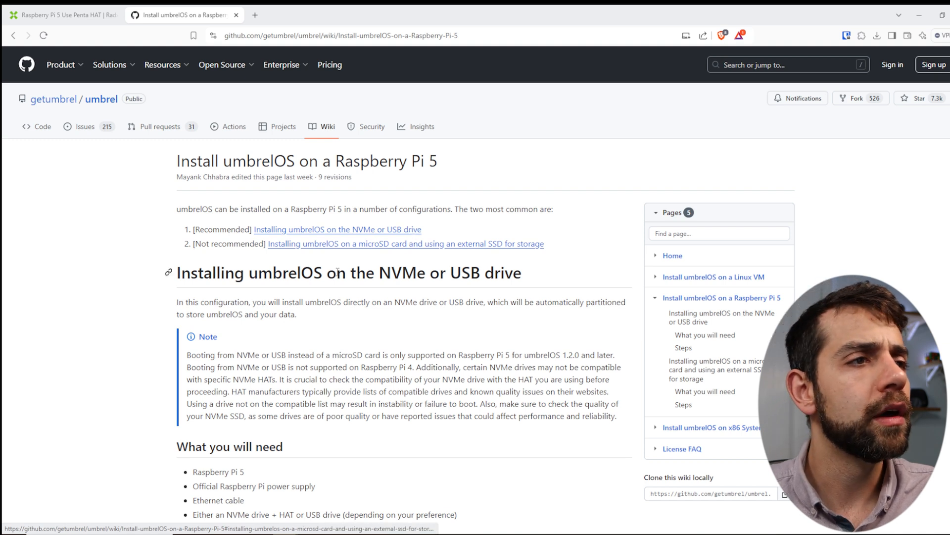
mouse_move(405, 248)
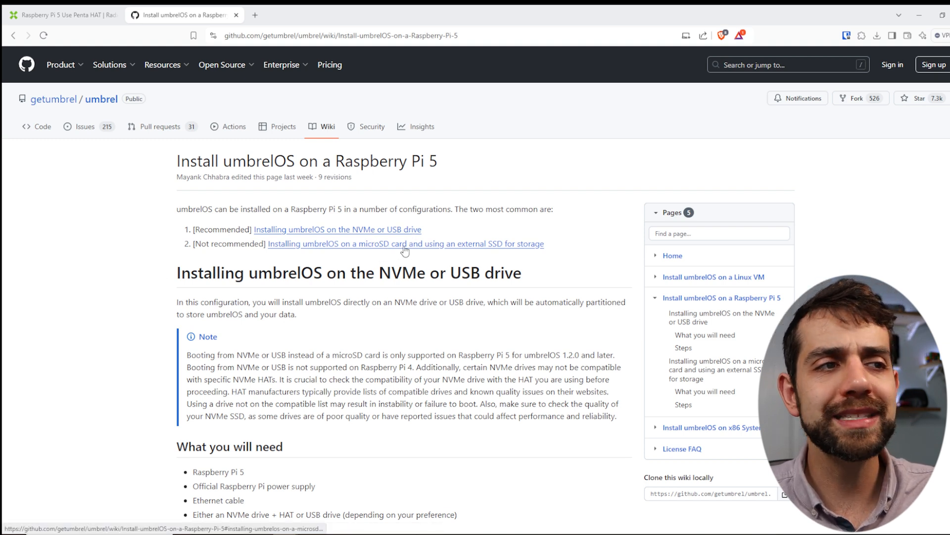
mouse_move(510, 261)
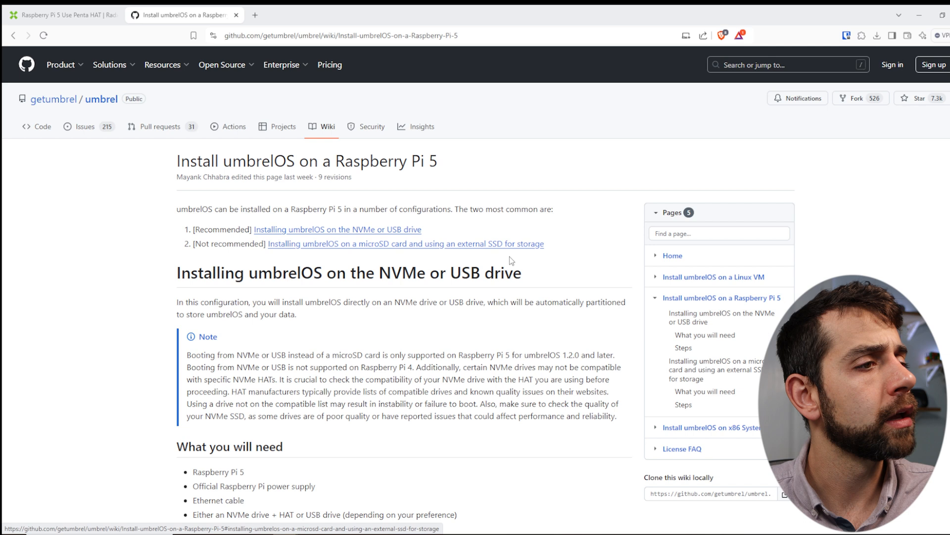
Step: Scroll the Raspberry Pi 5 guide and highlight the NVMe or USB drive requirement
scroll(down, 3)
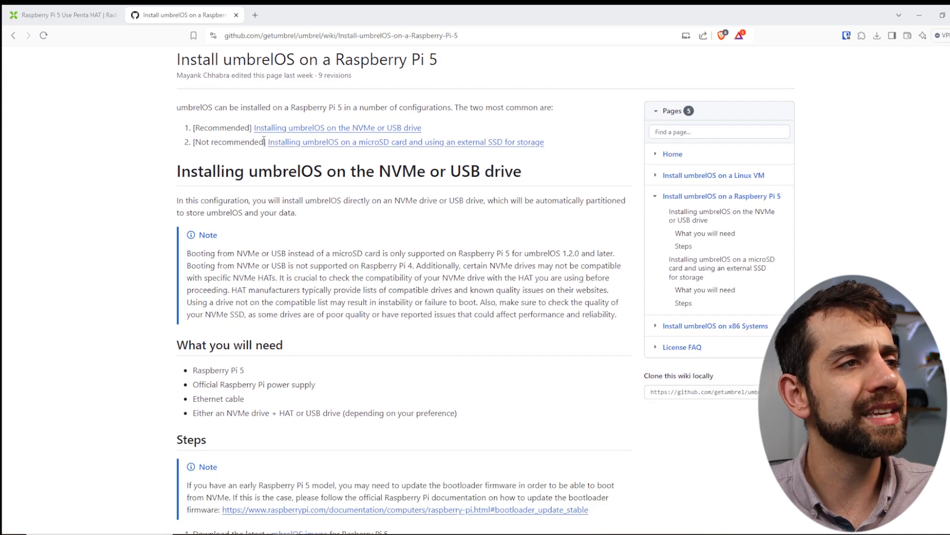
mouse_move(297, 149)
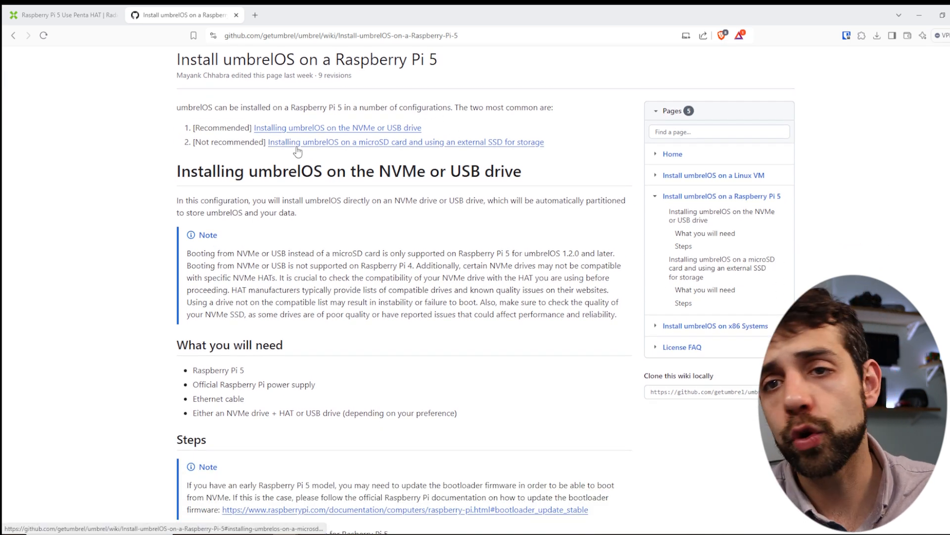
scroll(down, 3)
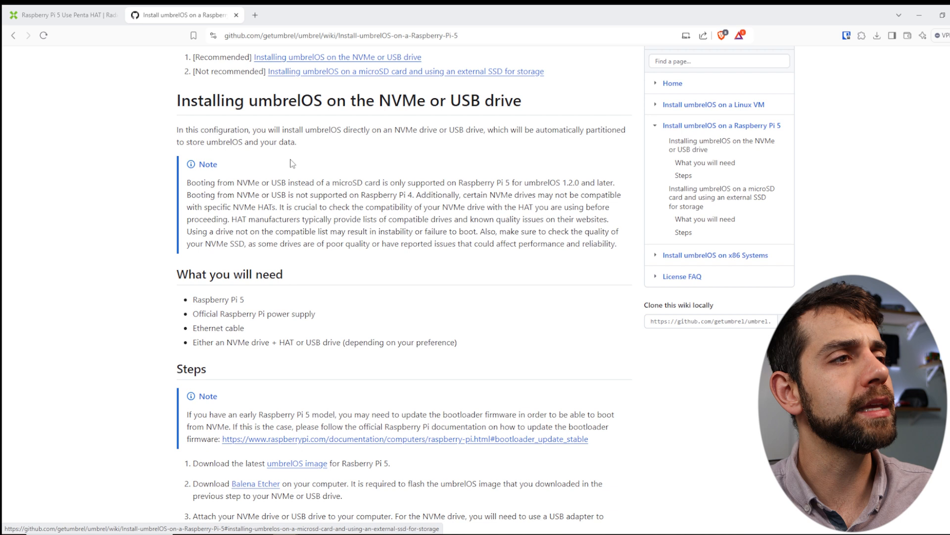
scroll(down, 3)
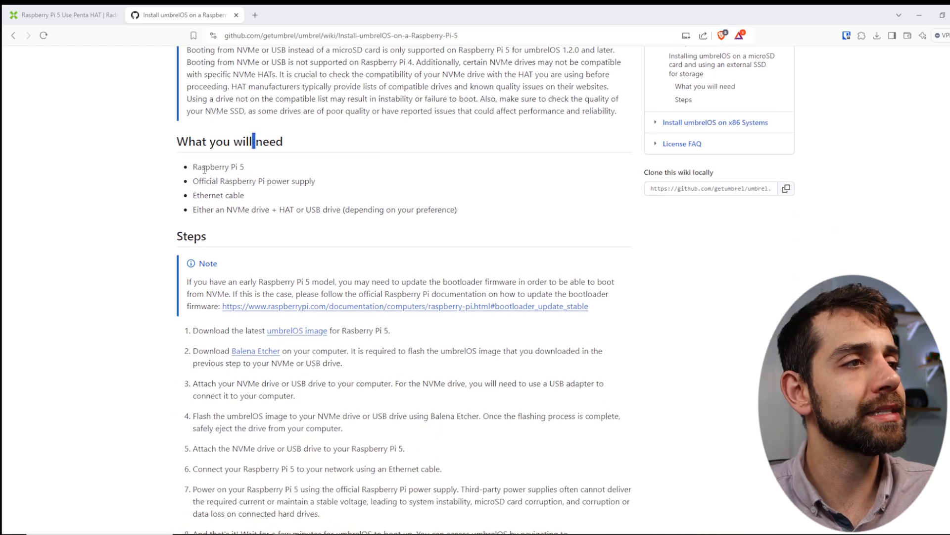
double_click(218, 167)
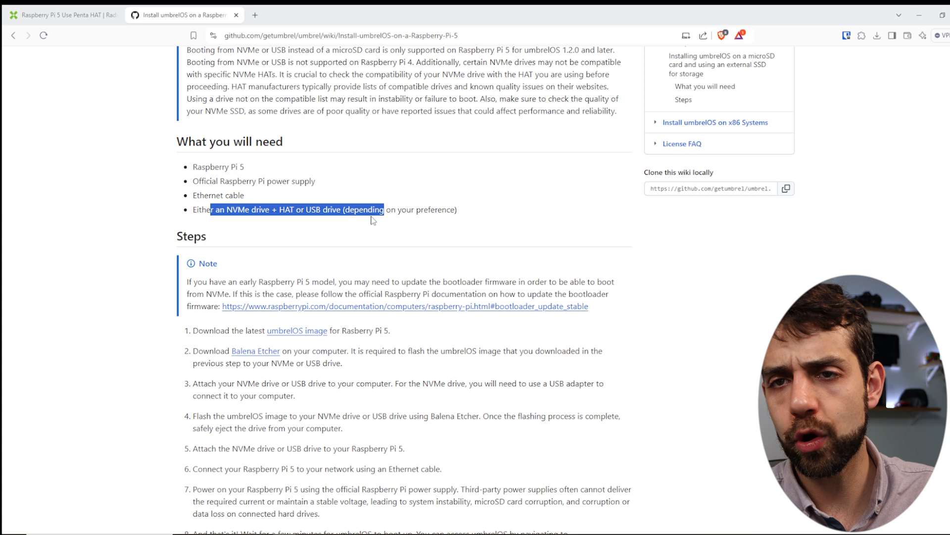
Step: Continue to the microSD card plus external SSD requirements and steps
scroll(down, 3)
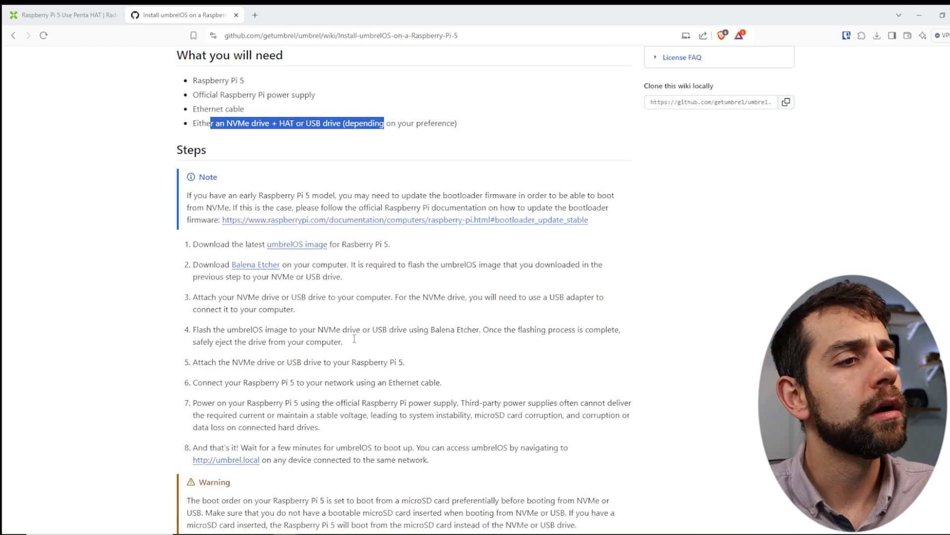
scroll(down, 3)
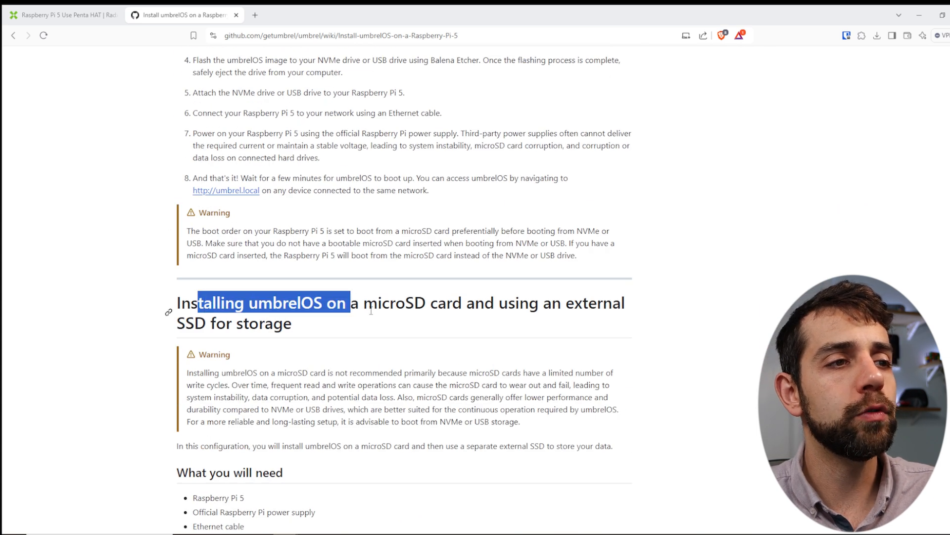
scroll(down, 3)
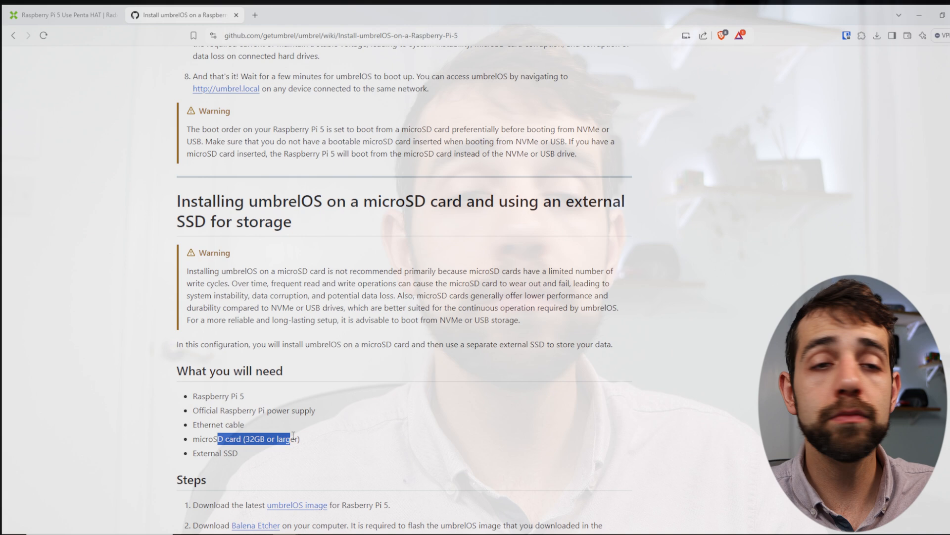
scroll(down, 3)
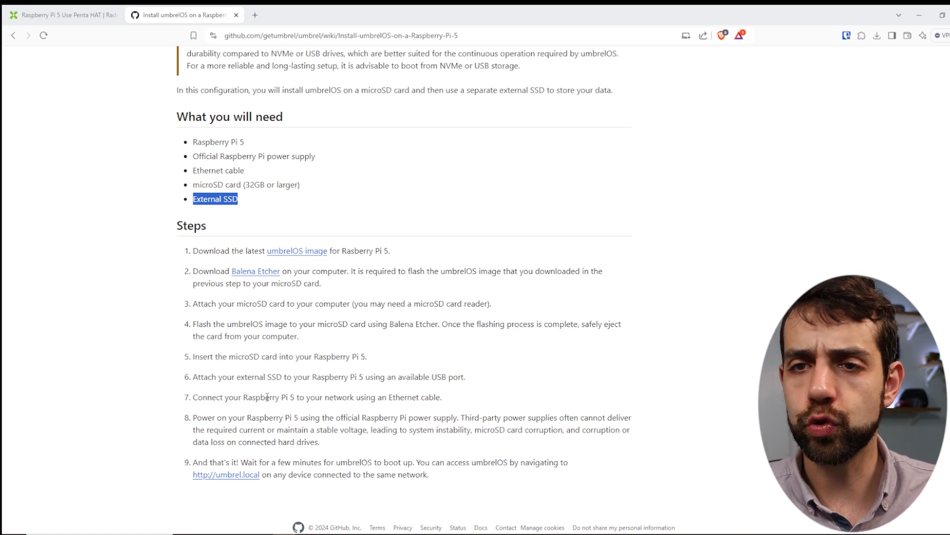
mouse_move(310, 251)
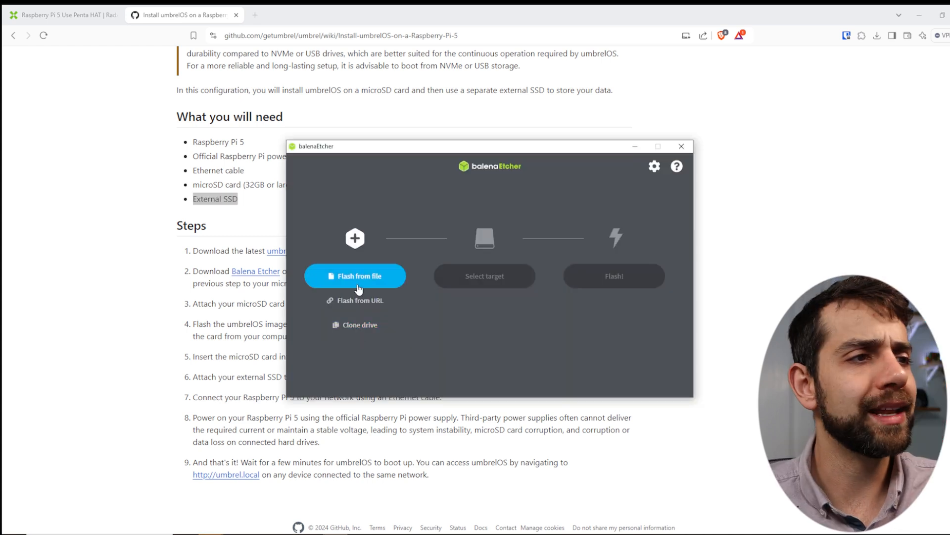
mouse_move(397, 306)
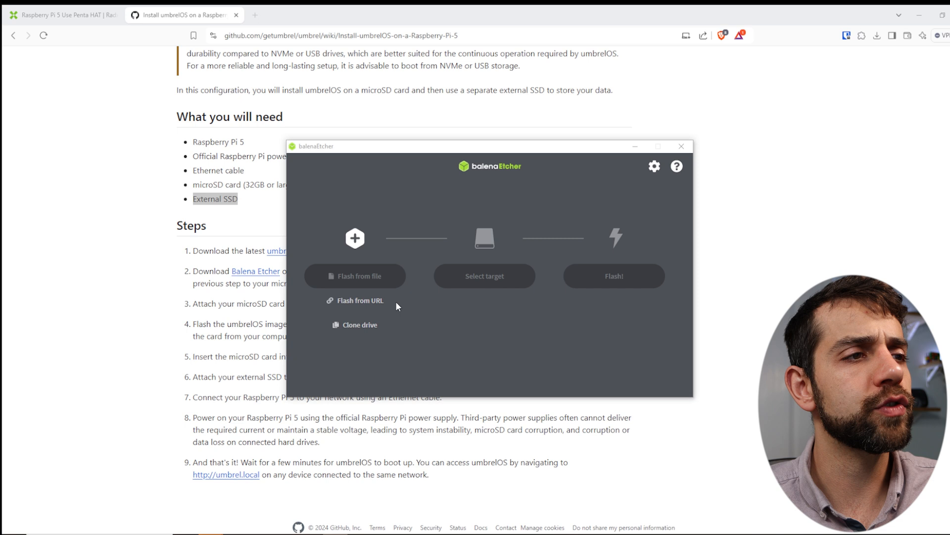
Step: Flash umbrelos-pi5.img onto the 31.6 GB SDHC card, then close balenaEtcher
click(354, 276)
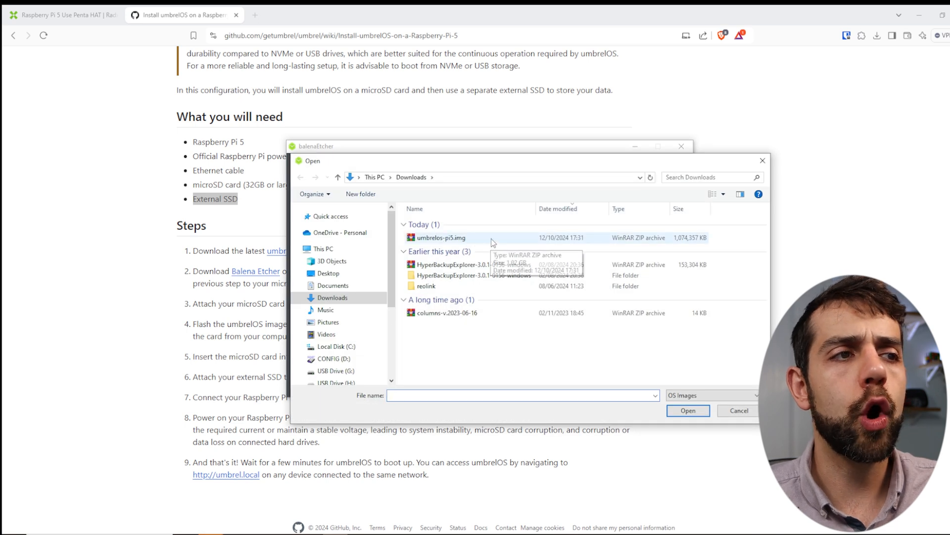
click(688, 411)
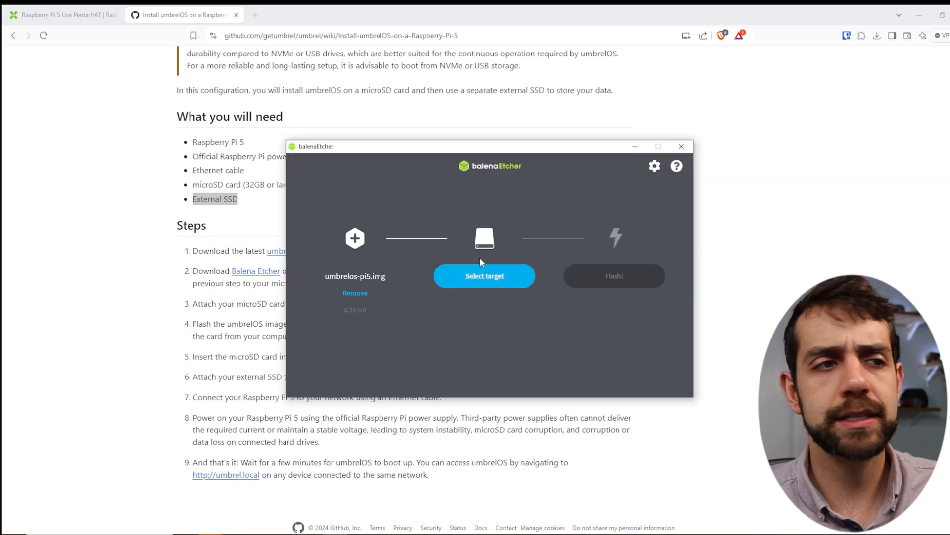
mouse_move(442, 281)
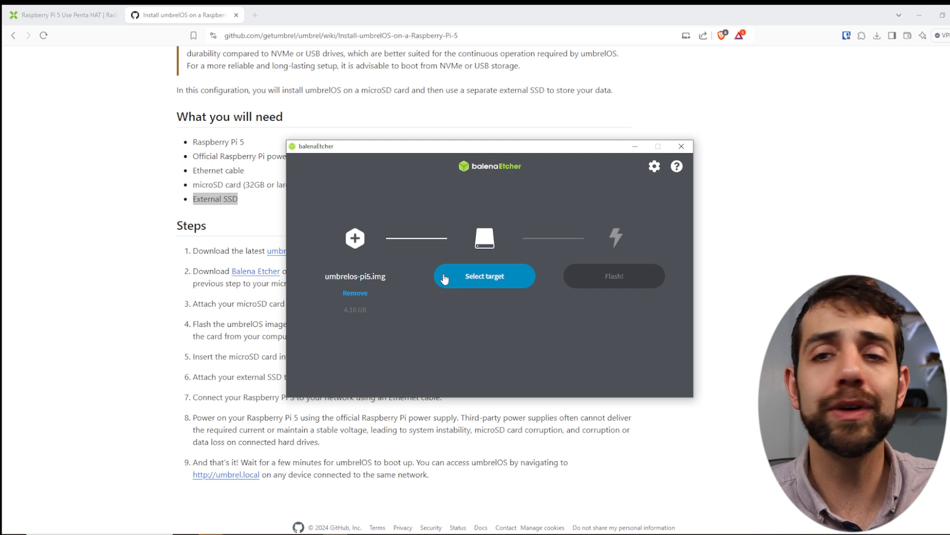
click(484, 275)
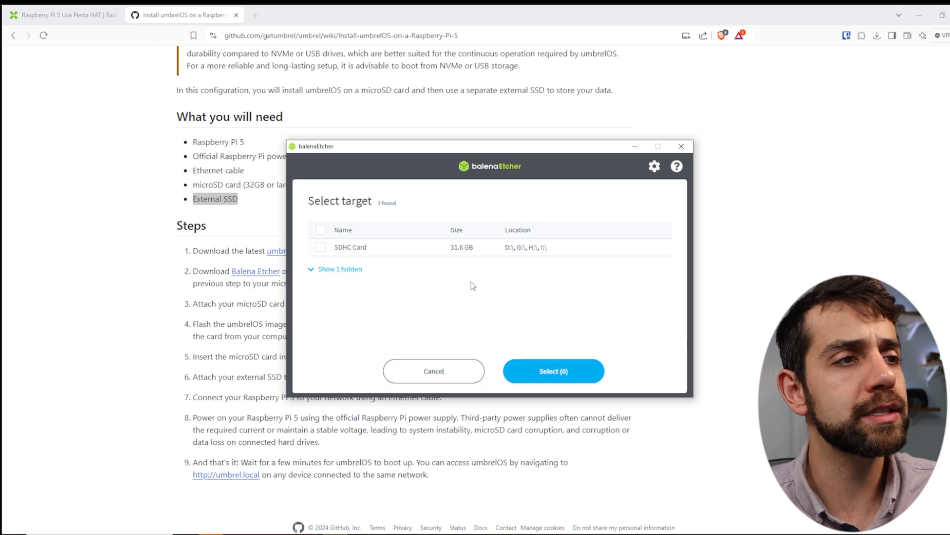
mouse_move(294, 237)
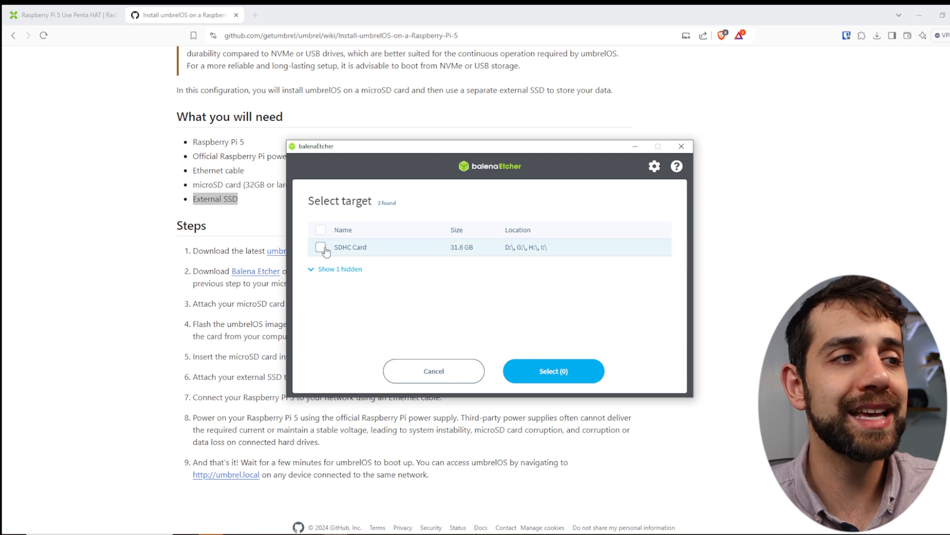
click(321, 247)
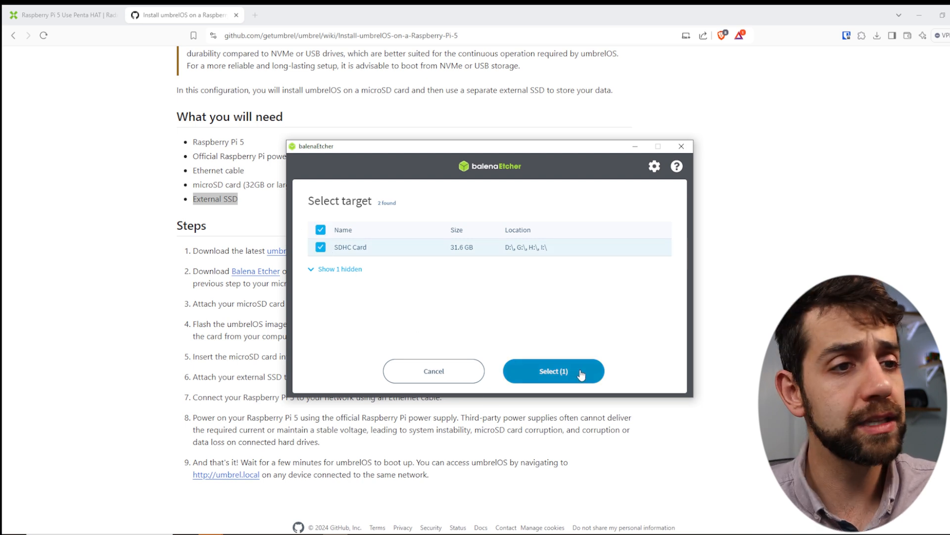
click(553, 370)
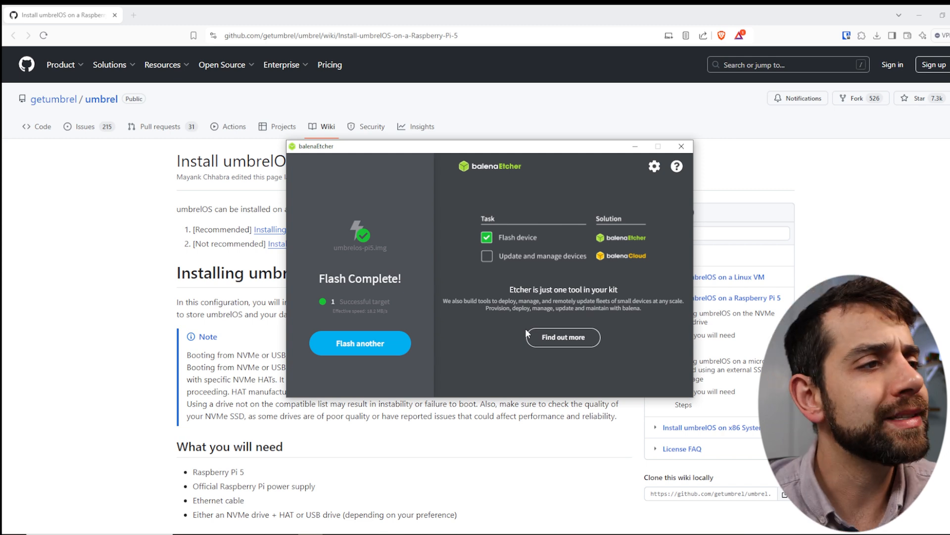
click(681, 146)
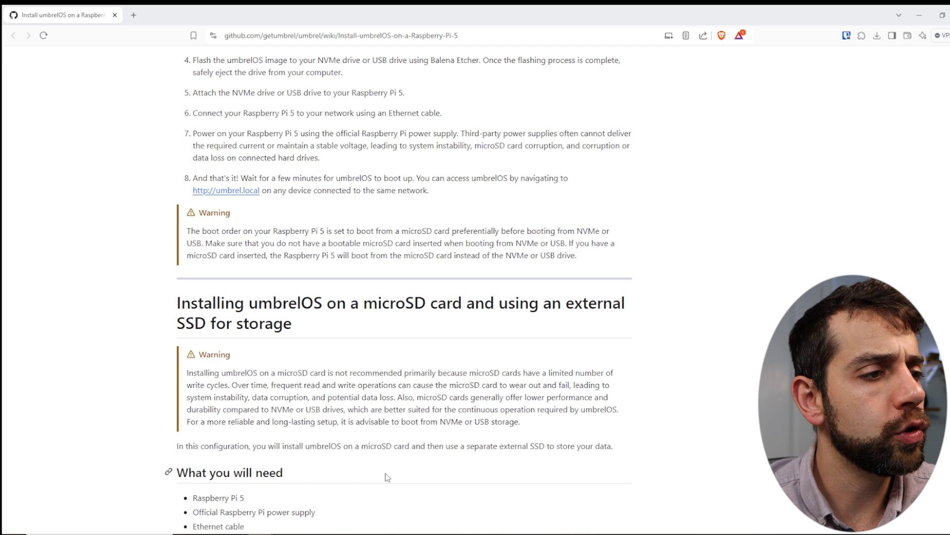
Step: Open umbrel.local and create the onboarding account using 'sauberlab'
scroll(down, 3)
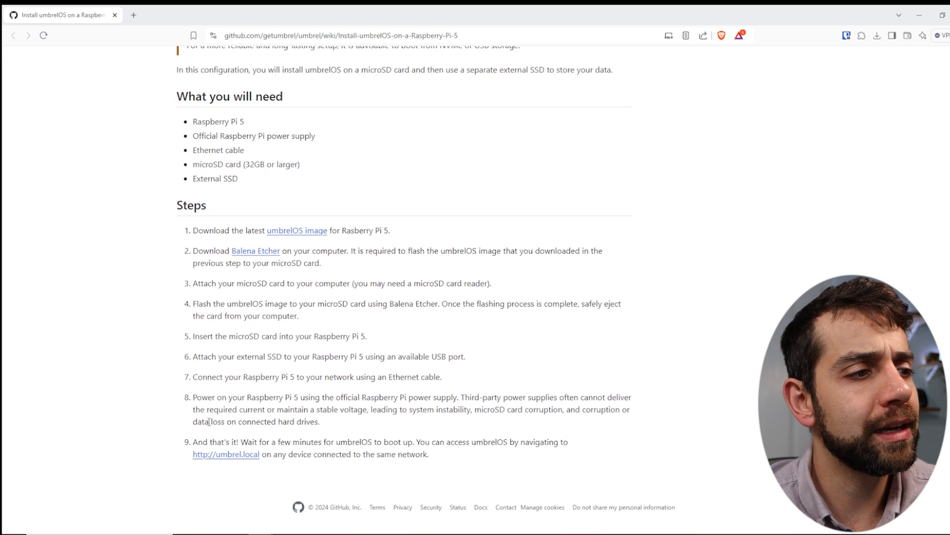
mouse_move(229, 462)
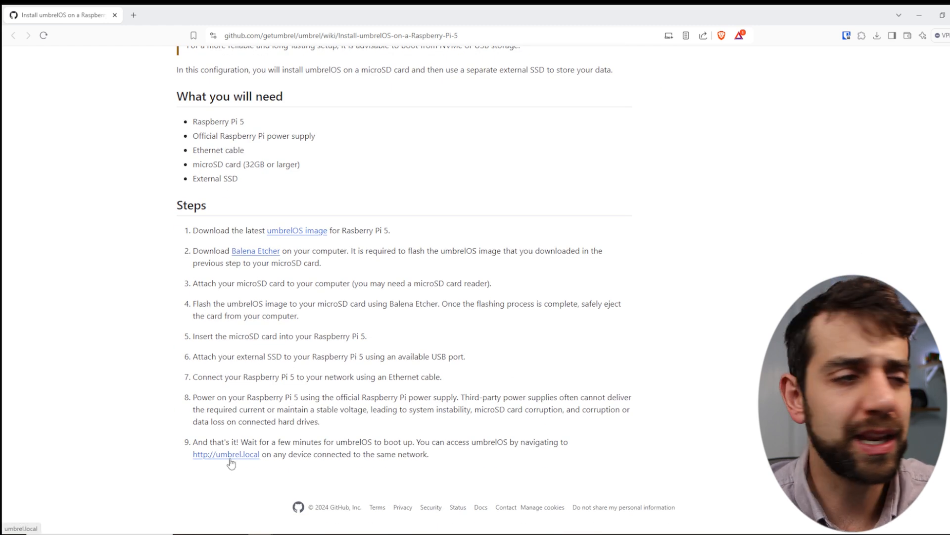
click(225, 454)
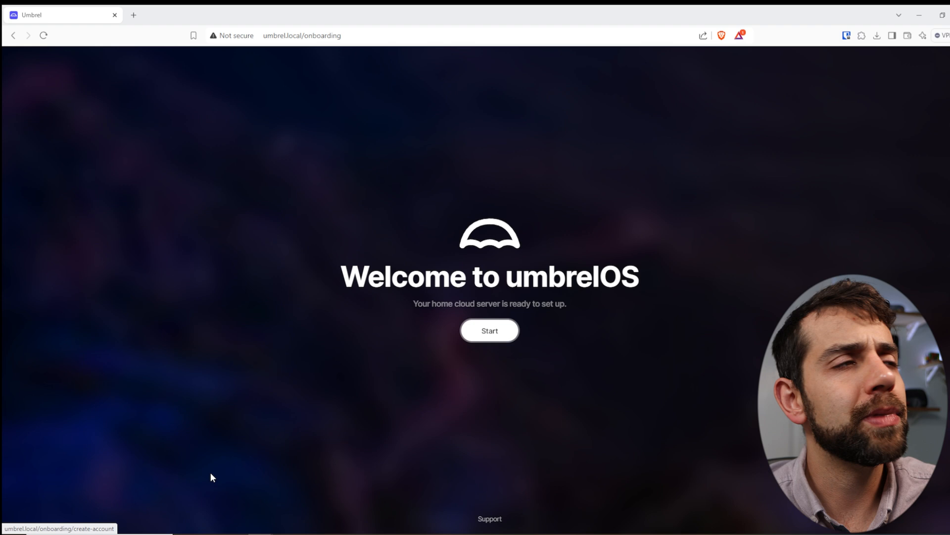
mouse_move(511, 346)
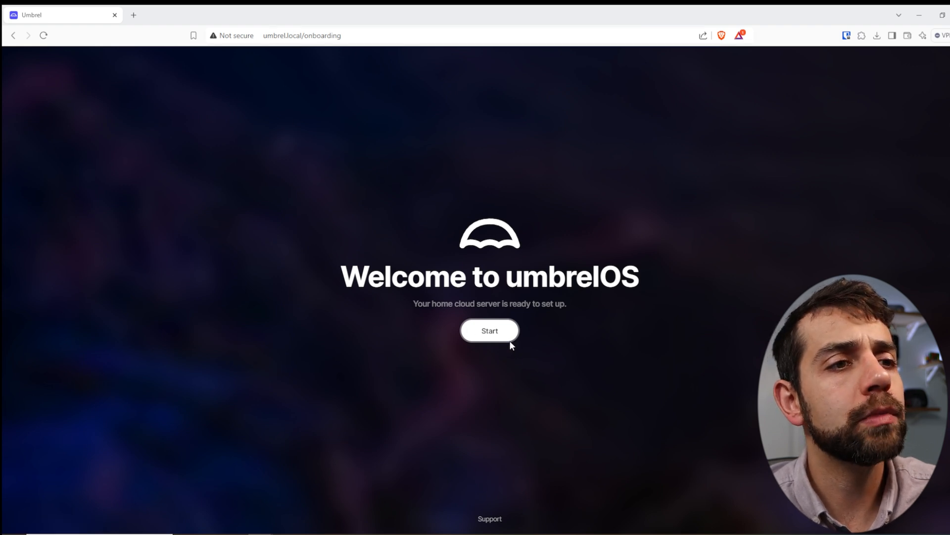
mouse_move(490, 331)
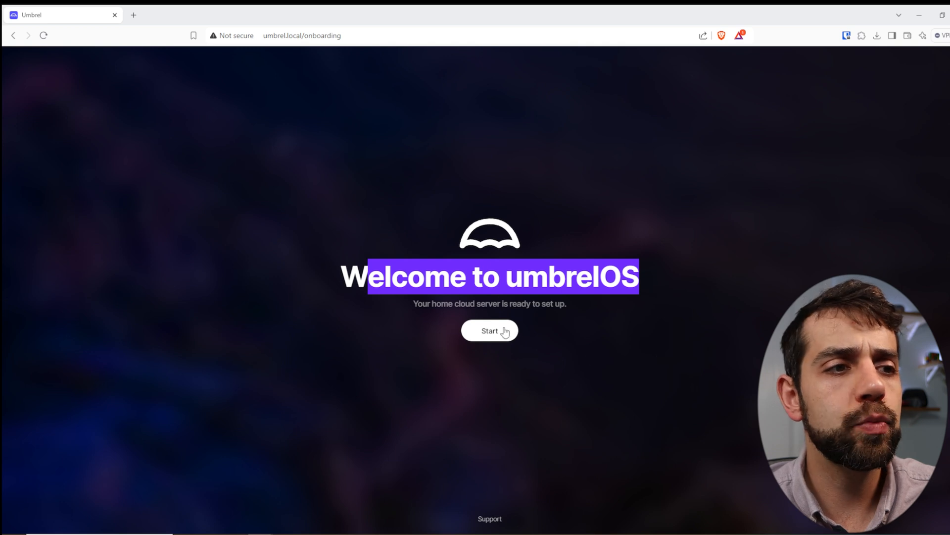
click(489, 330)
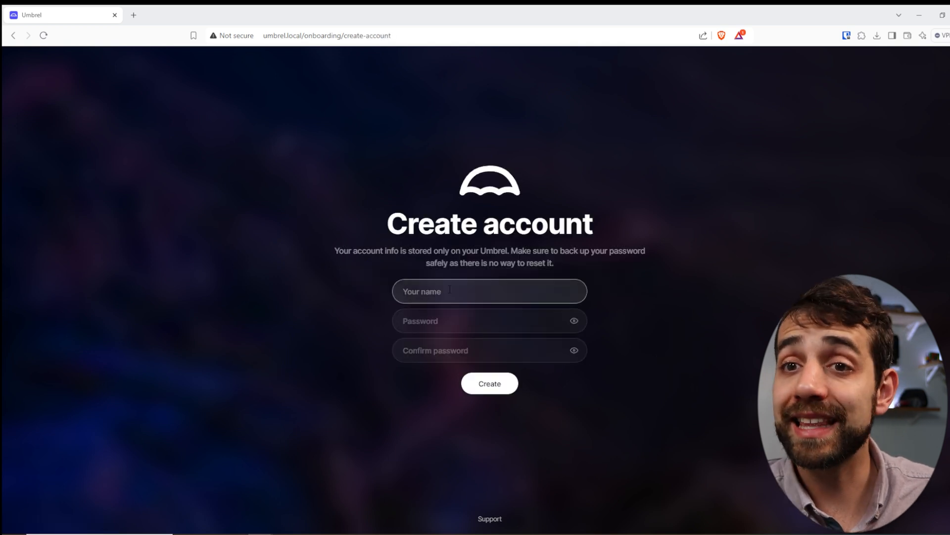
text(sauberlab)
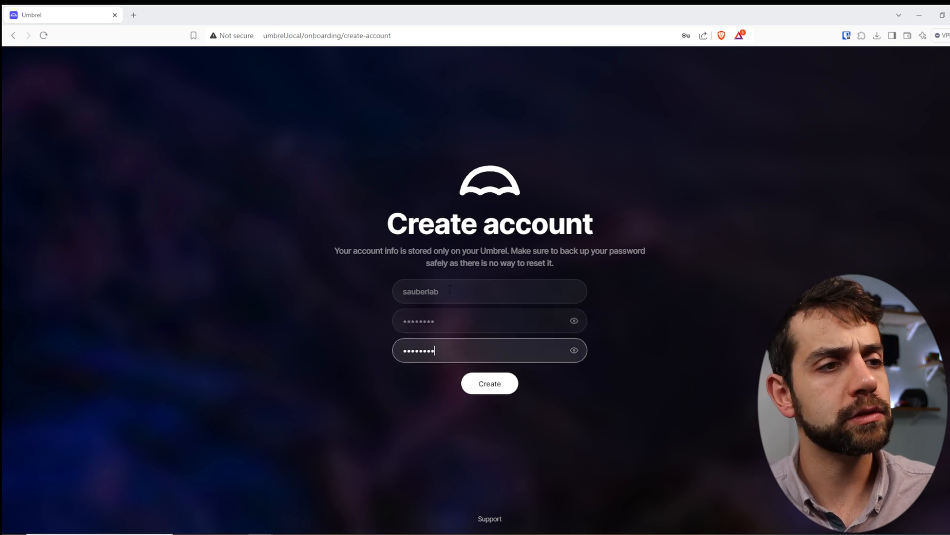
click(488, 383)
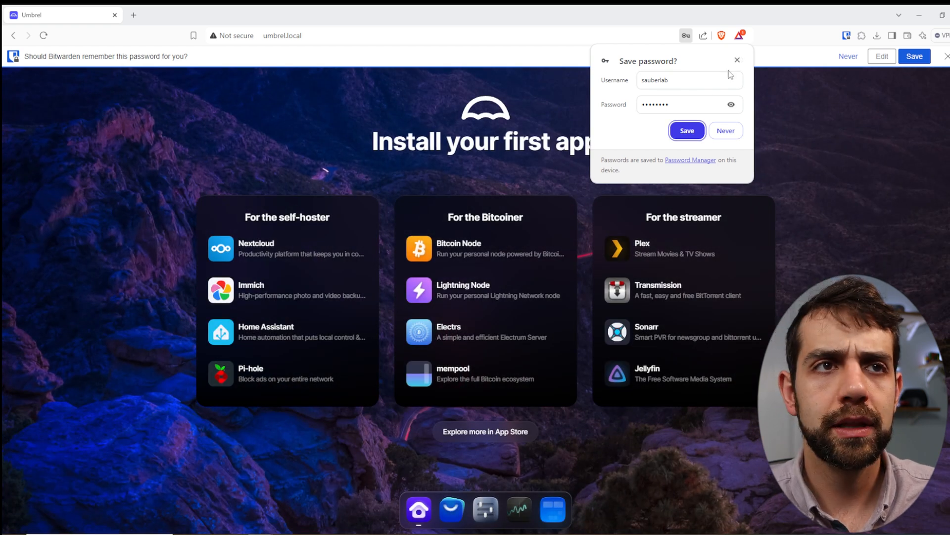
click(737, 60)
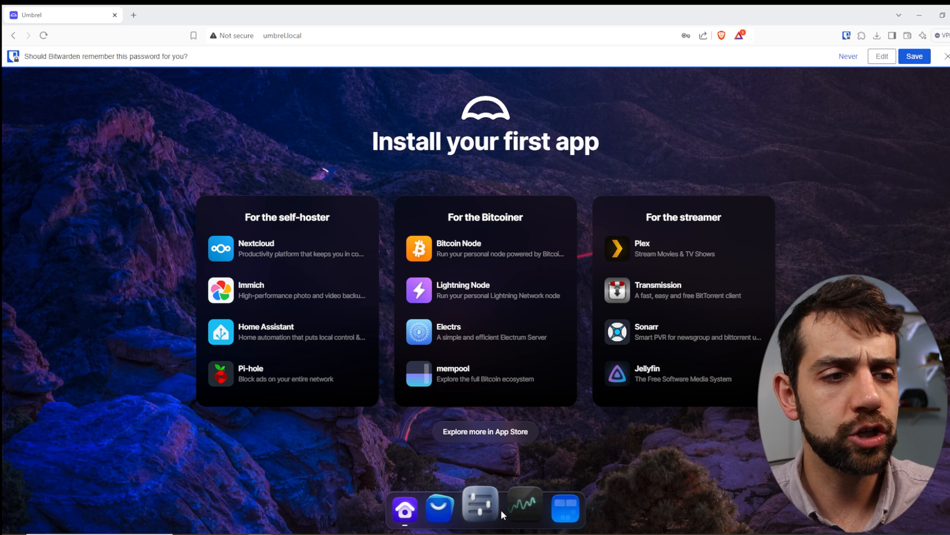
click(480, 508)
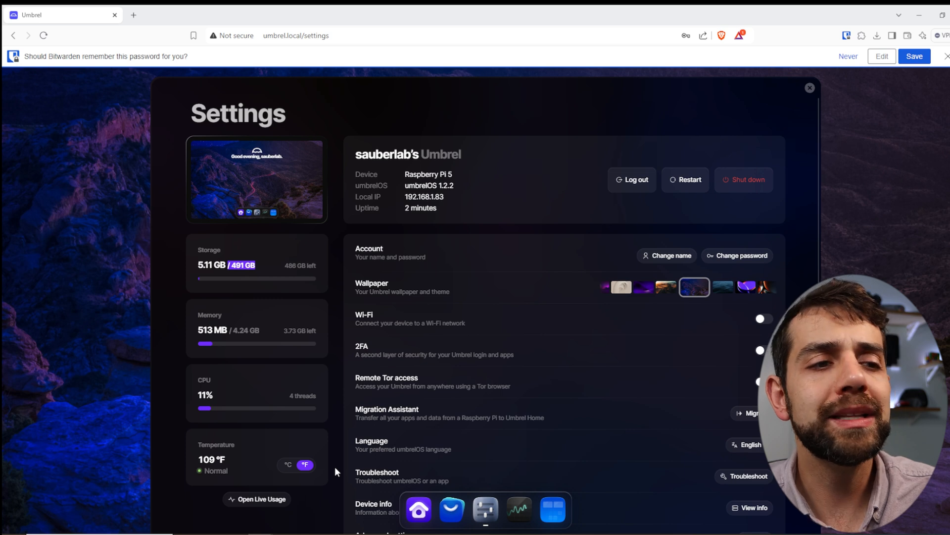
mouse_move(197, 280)
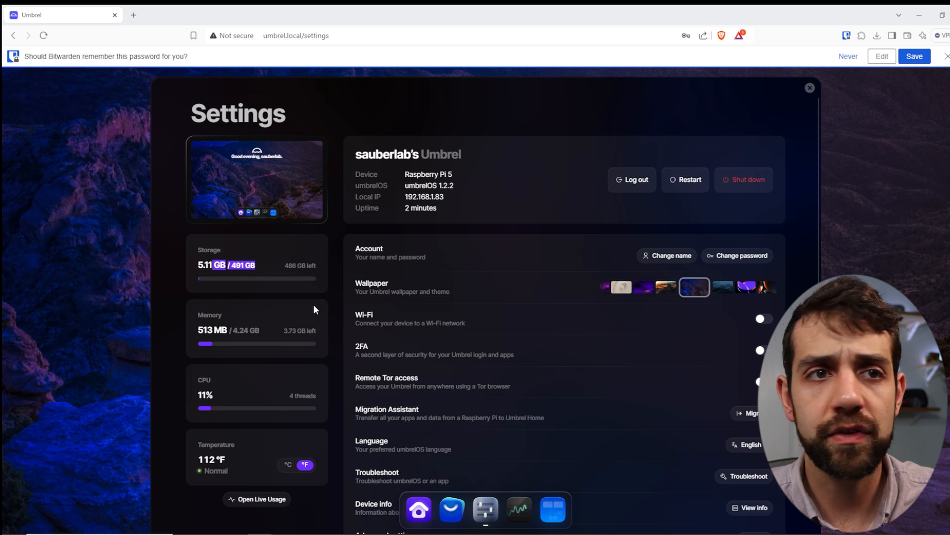
click(810, 88)
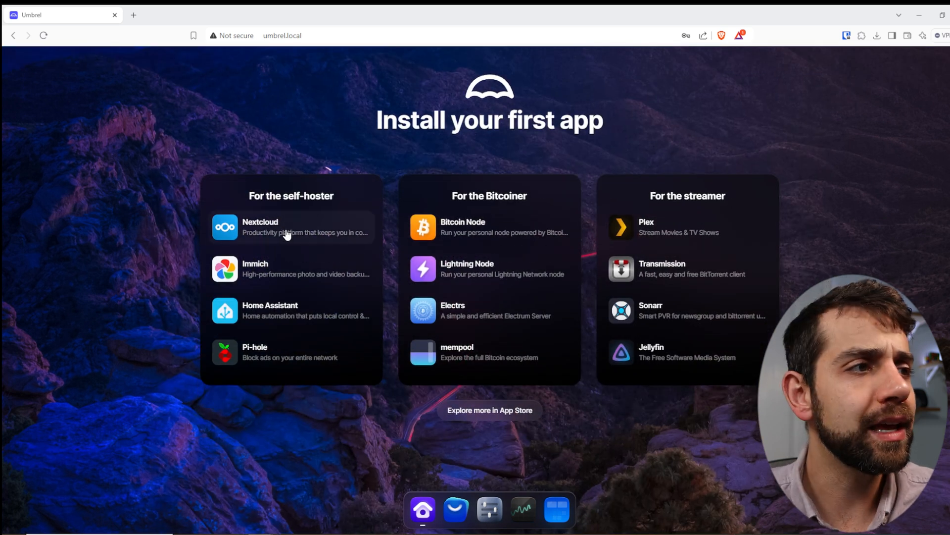
Step: Install Nextcloud from its app page and scroll to its default credentials
click(291, 227)
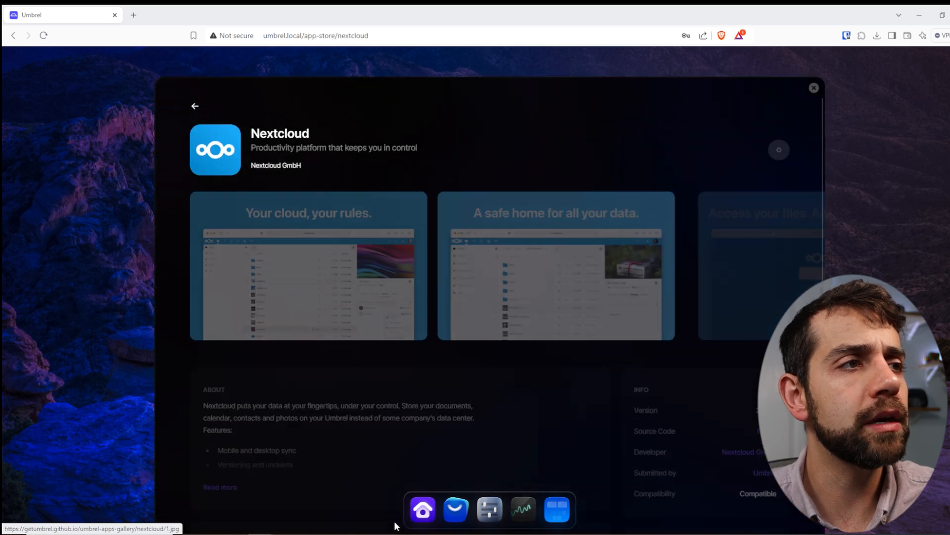
click(779, 149)
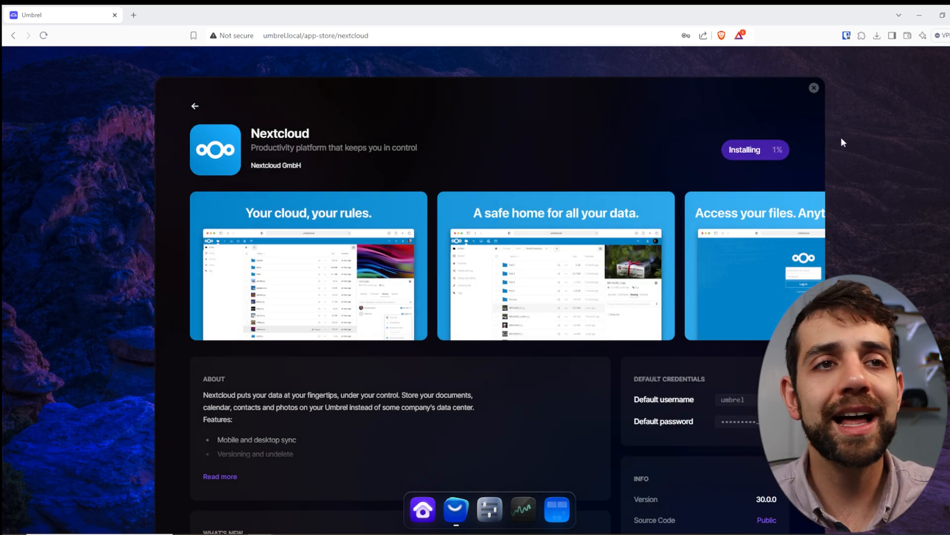
mouse_move(745, 145)
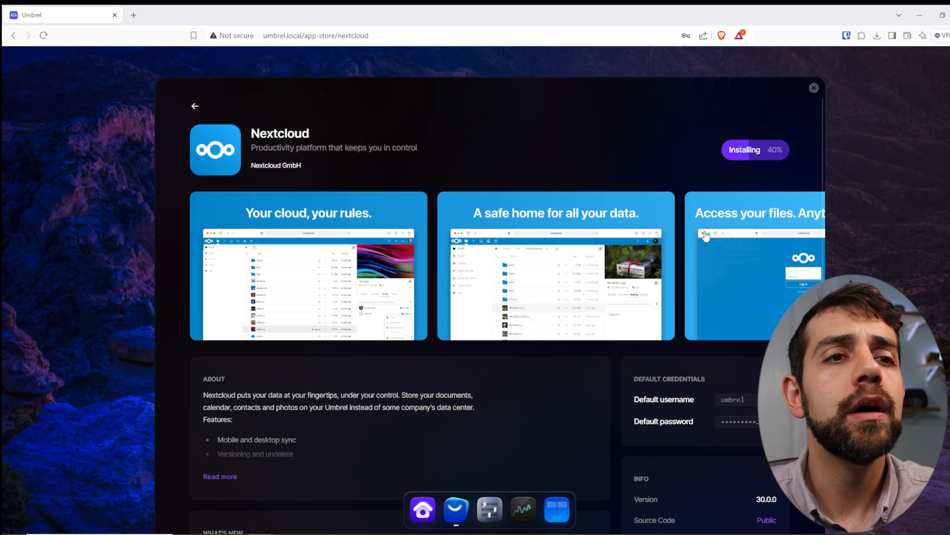
scroll(down, 3)
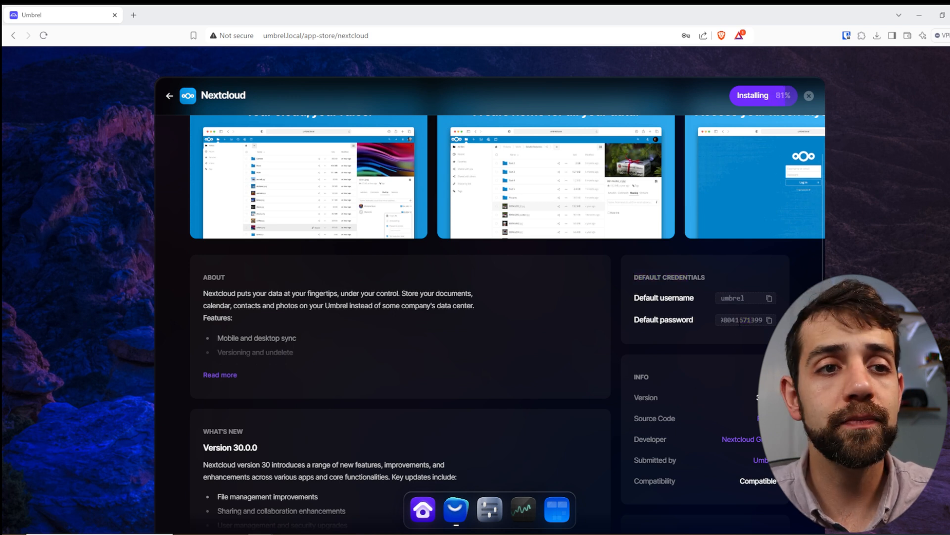
scroll(down, 3)
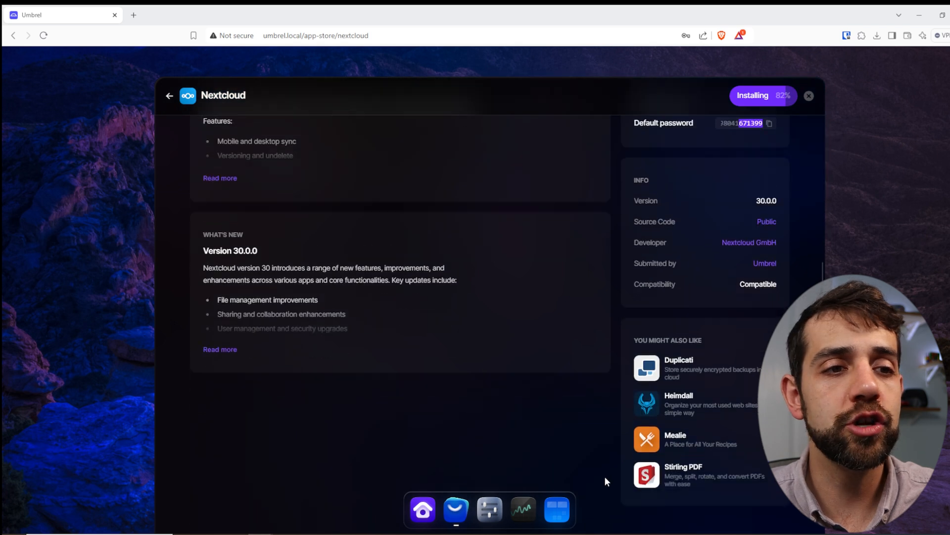
scroll(up, 3)
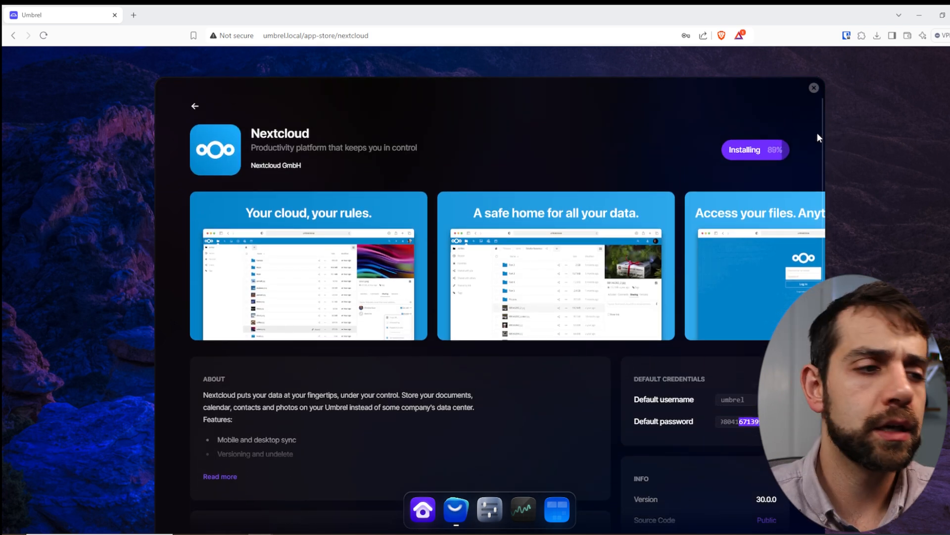
mouse_move(488, 507)
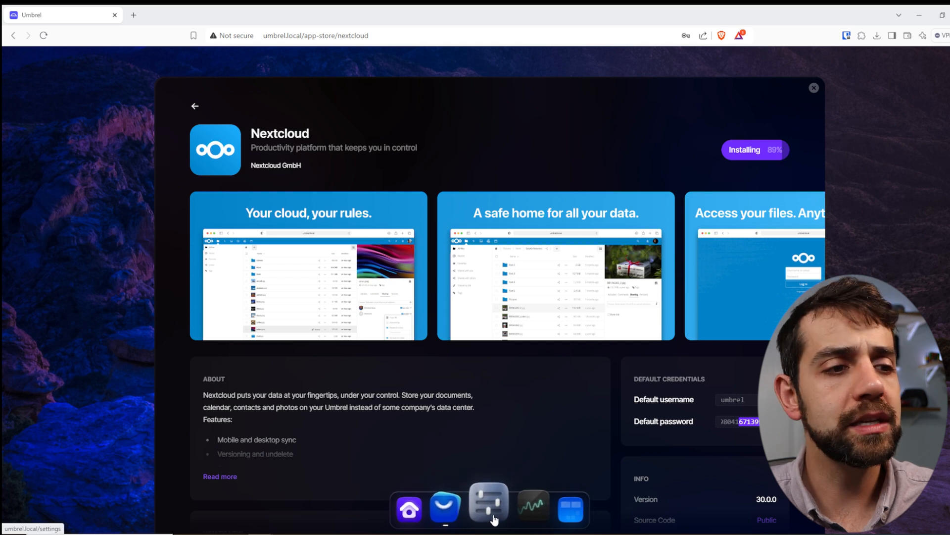
Step: Browse Bitcoin apps, viewing Blockstream Blind Oracle and Lightning Terminal, then return to the store
click(489, 508)
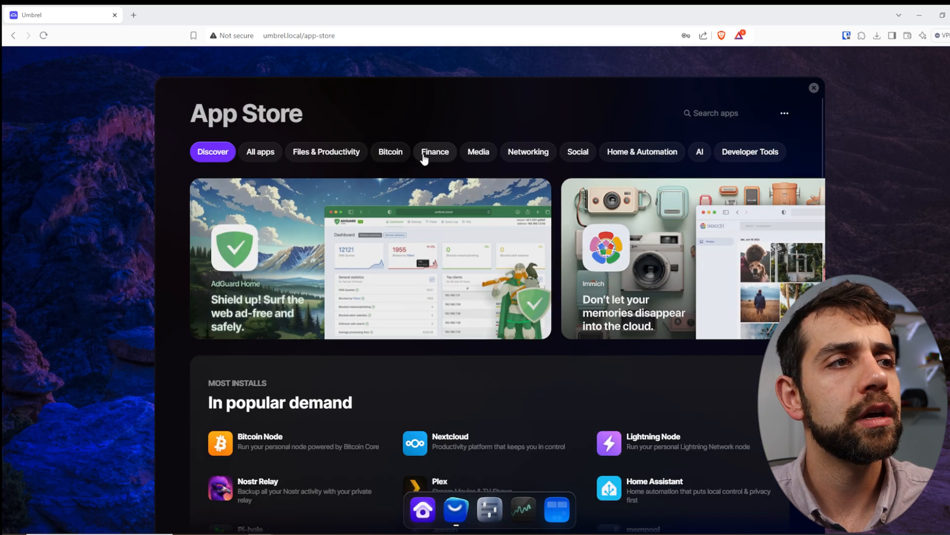
click(390, 151)
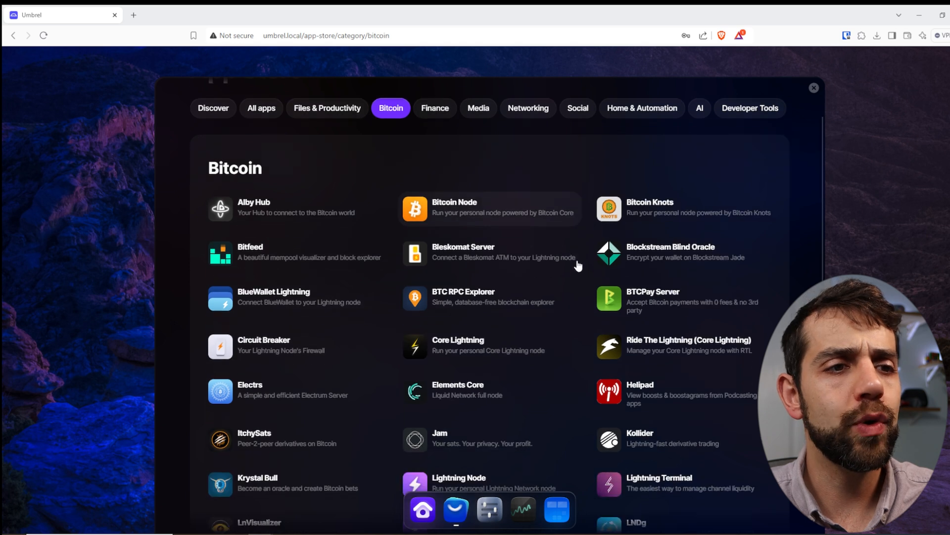
scroll(down, 3)
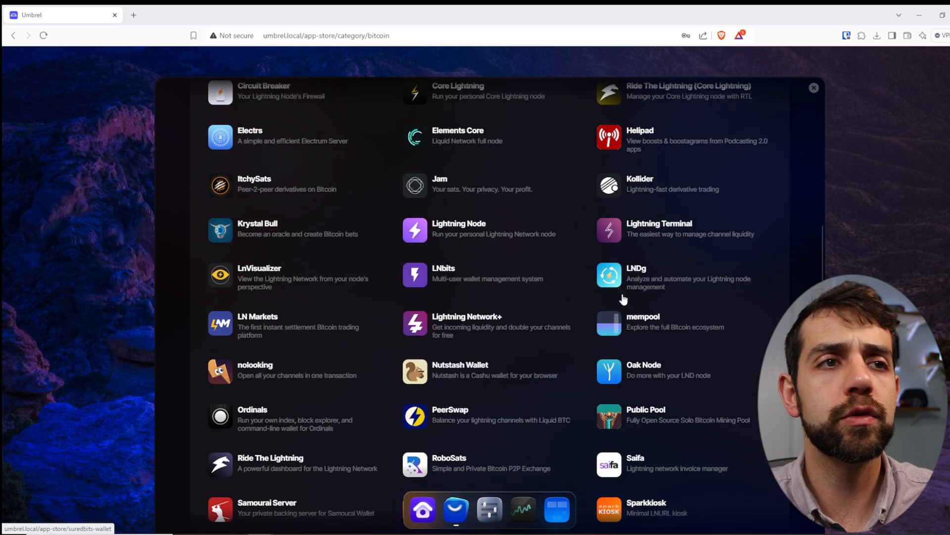
scroll(up, 3)
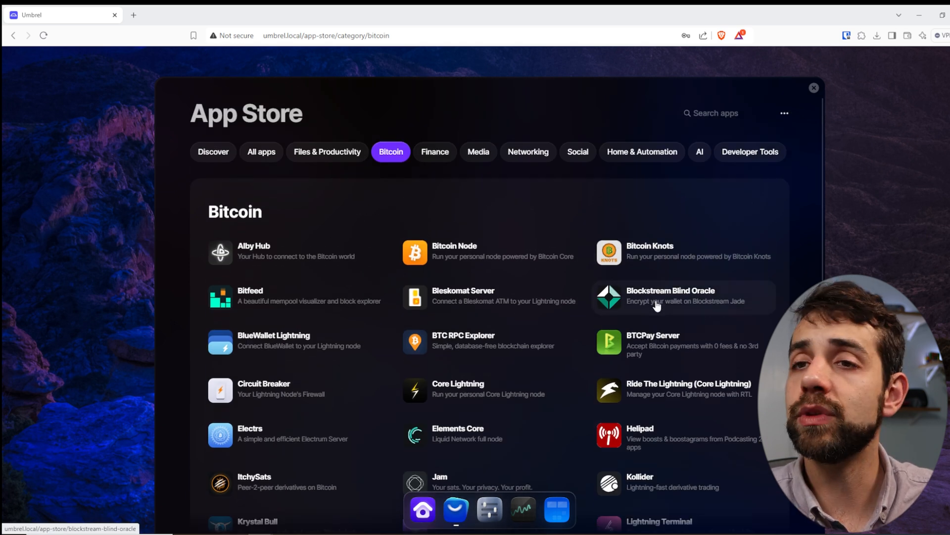
click(670, 297)
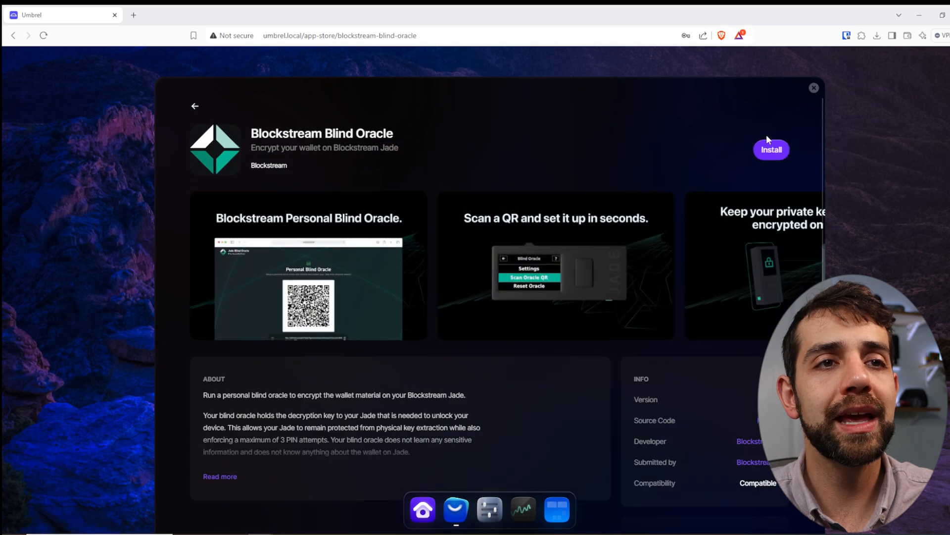
mouse_move(376, 268)
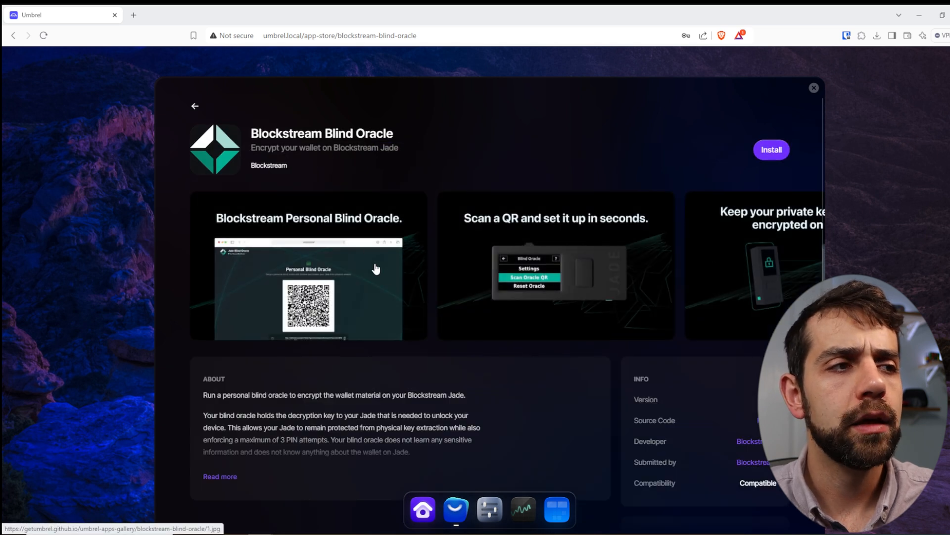
scroll(down, 3)
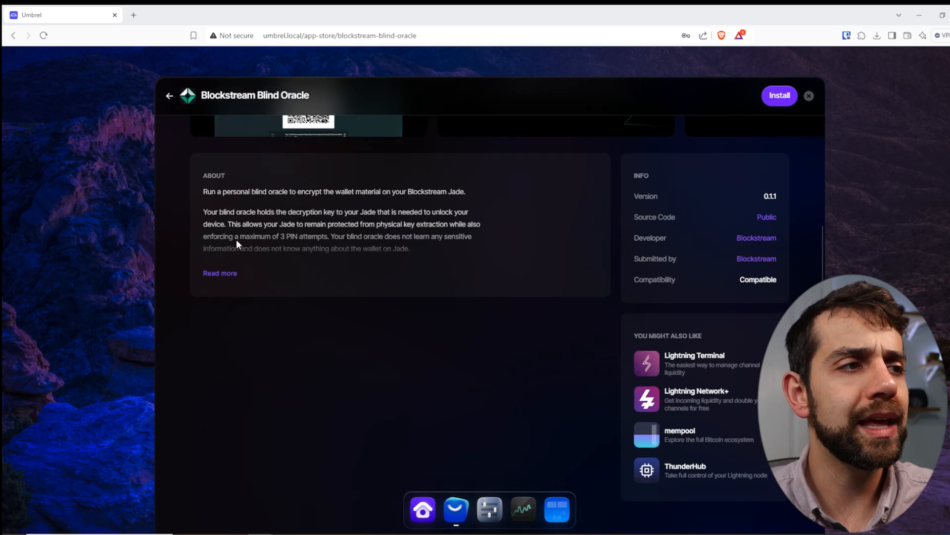
click(220, 272)
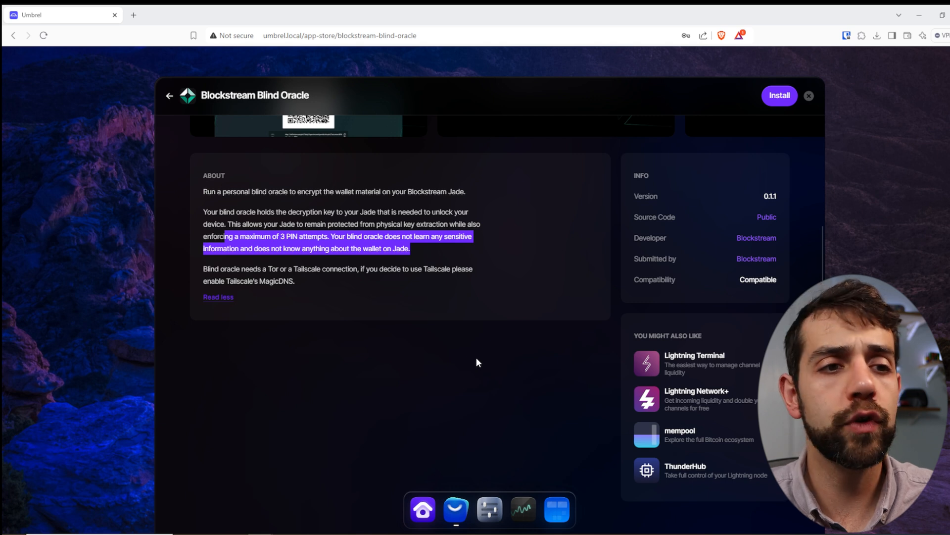
click(694, 363)
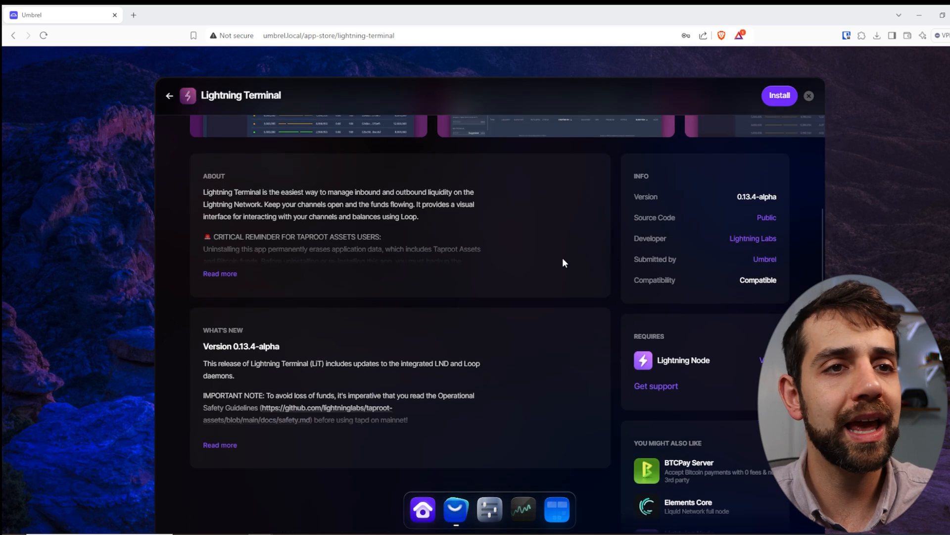
scroll(down, 3)
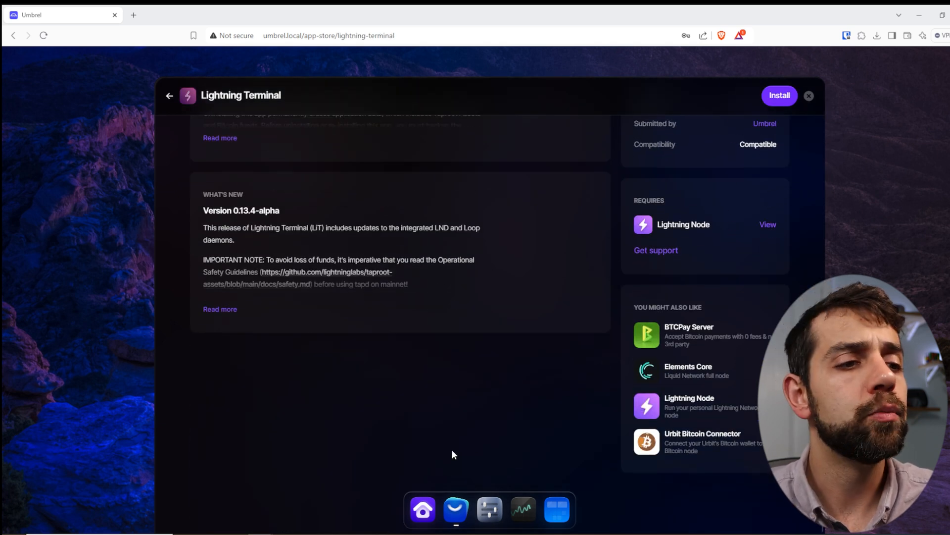
click(170, 96)
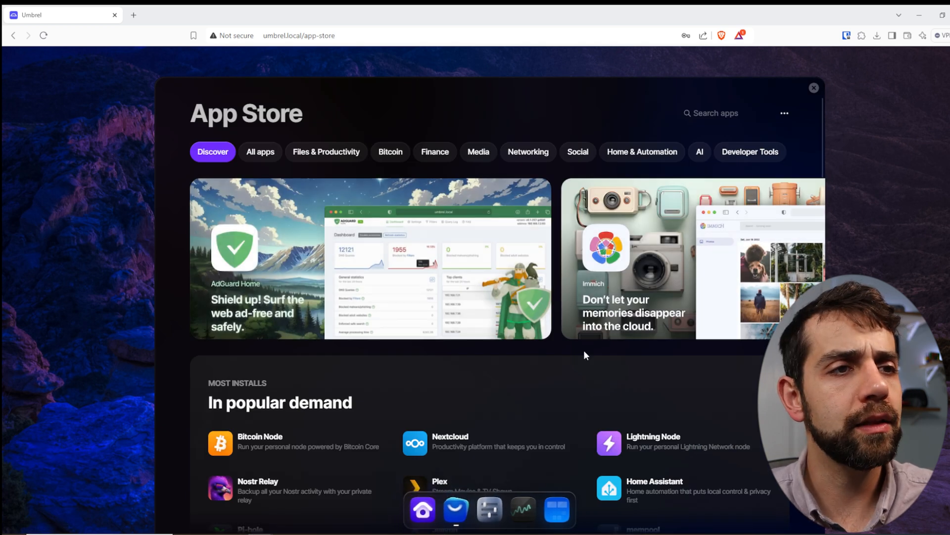
Step: Install Immich from its app page and close the App Store
click(630, 267)
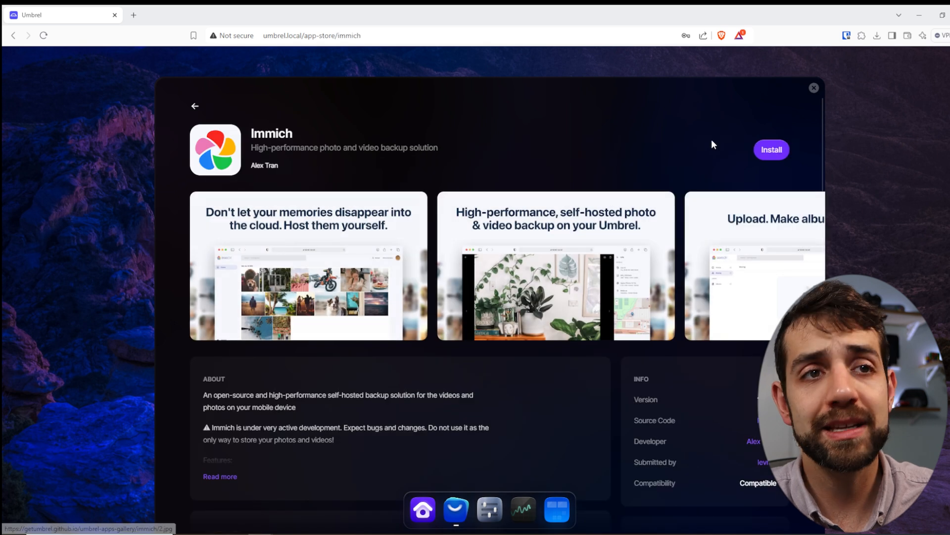
click(771, 149)
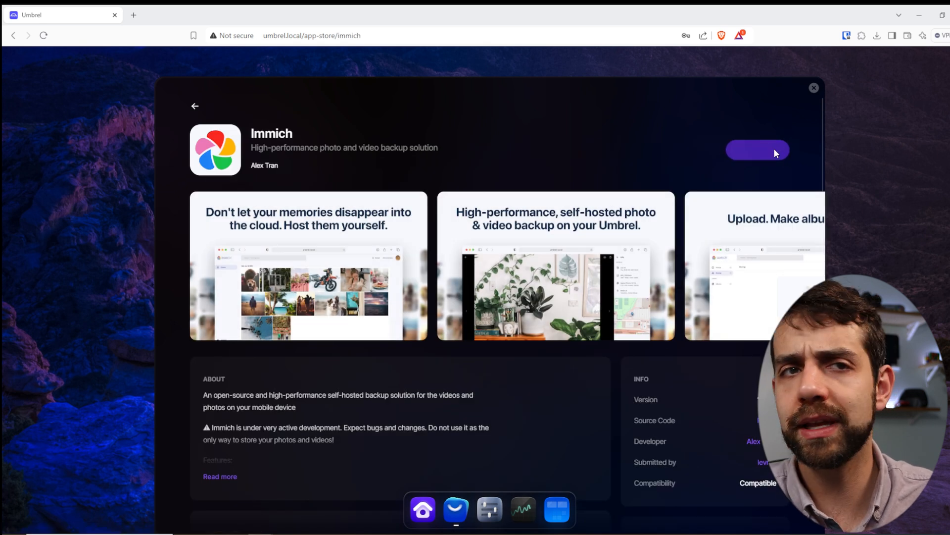
click(757, 150)
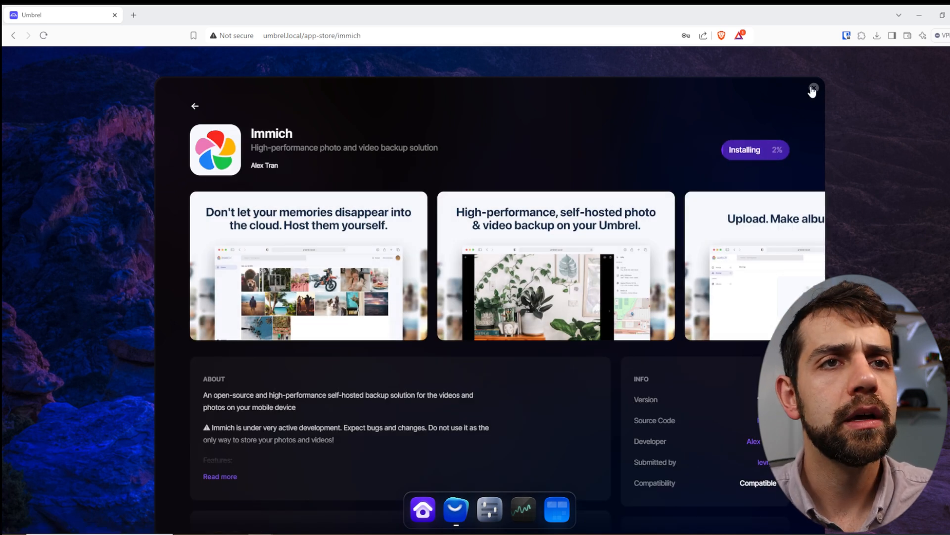
click(812, 89)
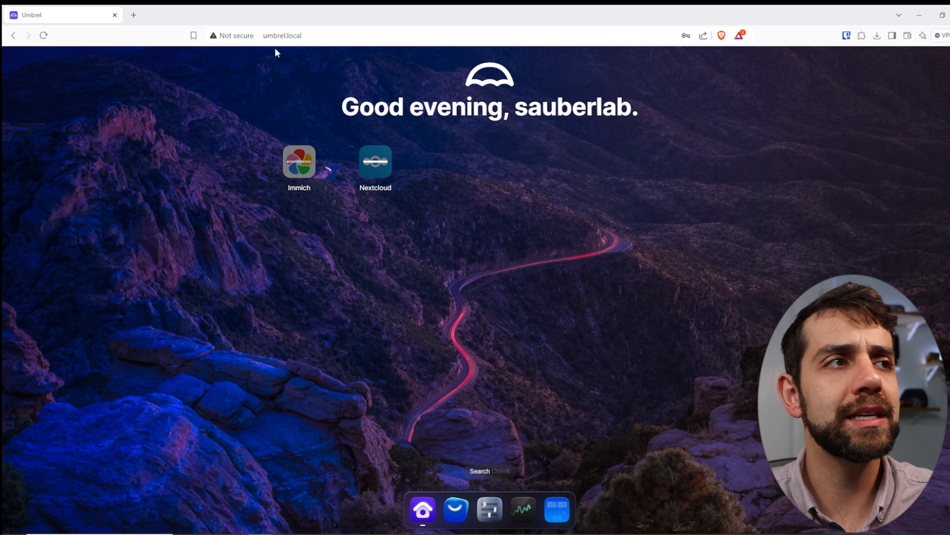
mouse_move(281, 209)
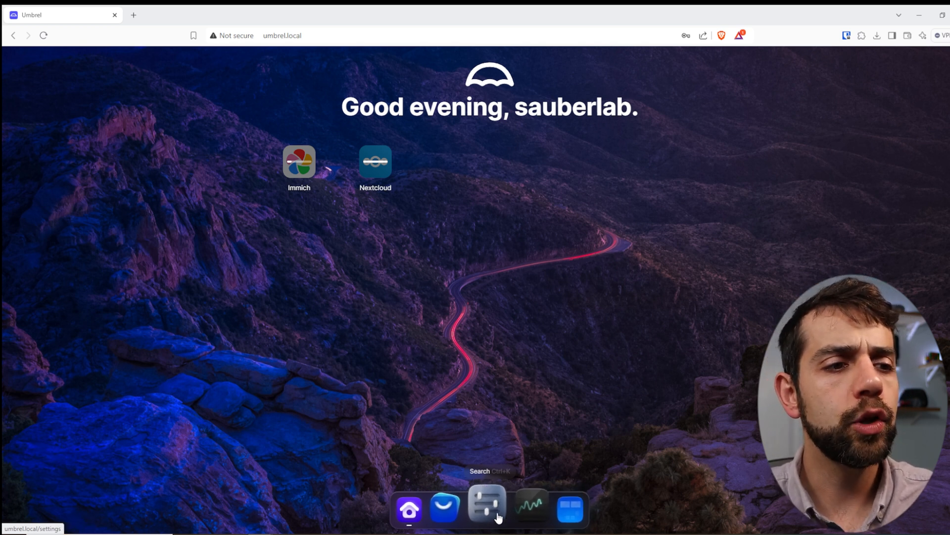
Step: Open Settings from the dock to view storage, memory, CPU and uptime
click(486, 508)
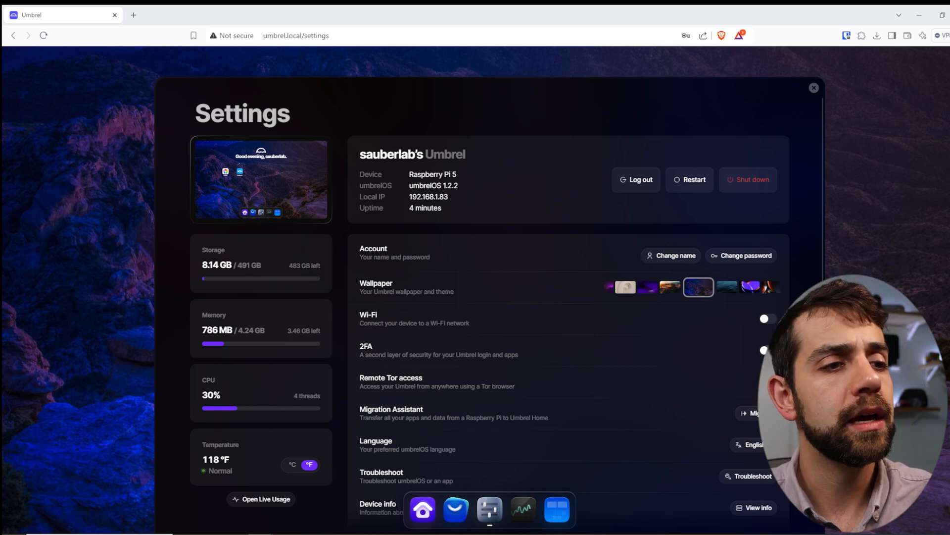
Step: View the Cloudflare Tunnel page and screenshot, then return to the Networking app list
click(456, 509)
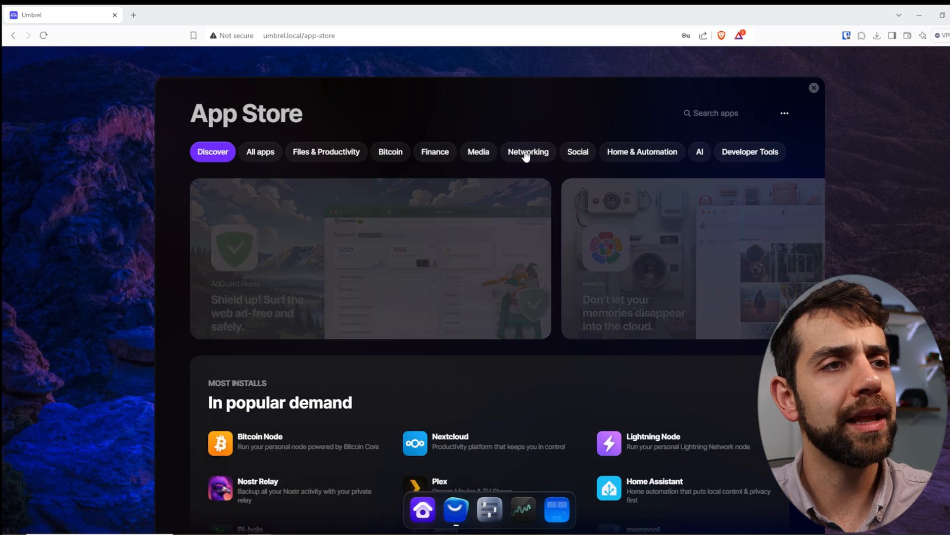
click(527, 152)
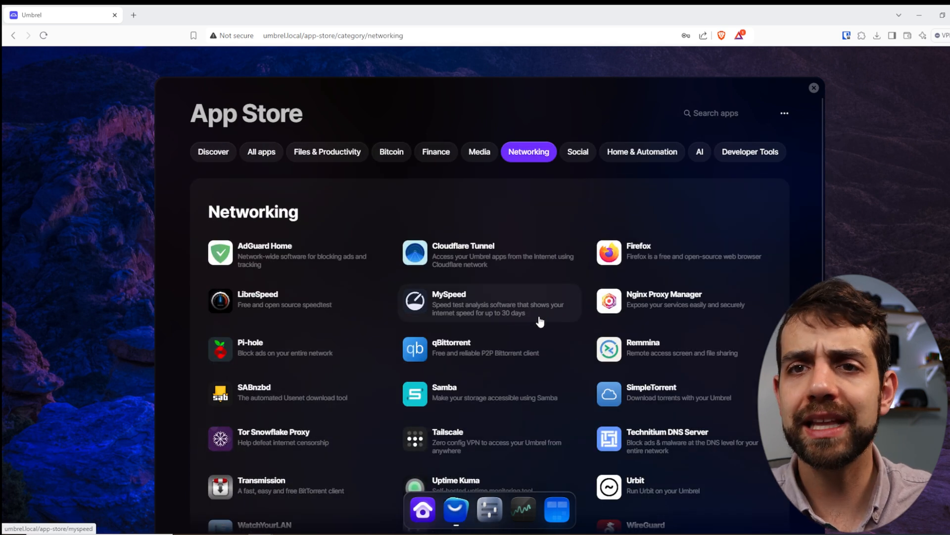
mouse_move(534, 324)
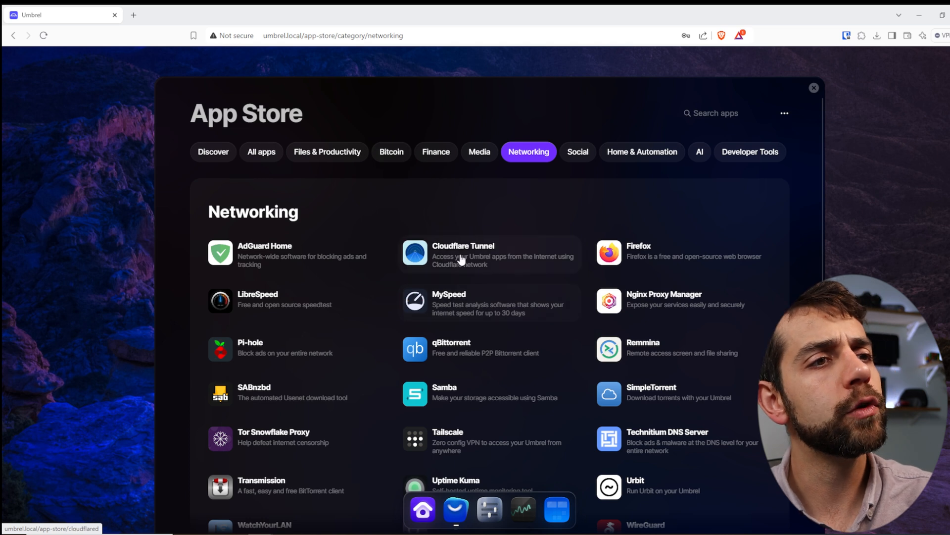
click(463, 254)
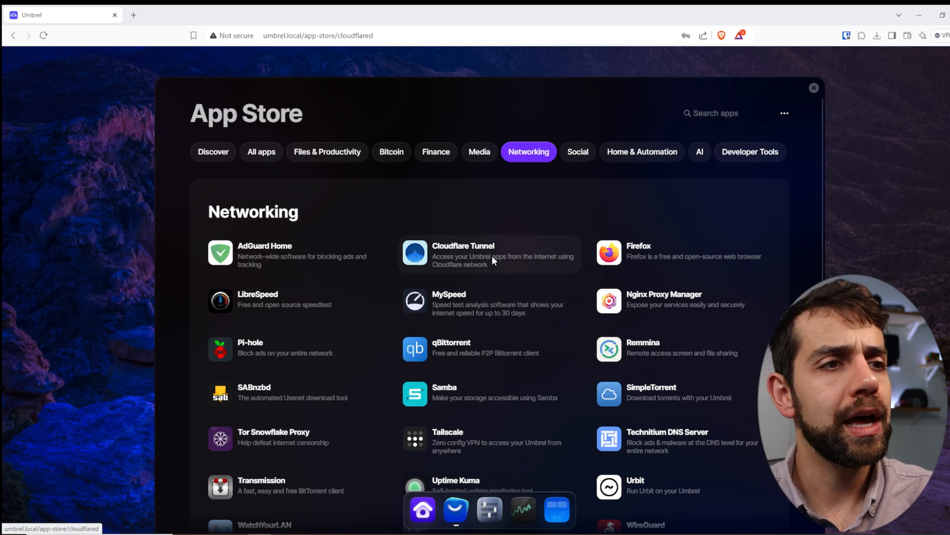
click(464, 255)
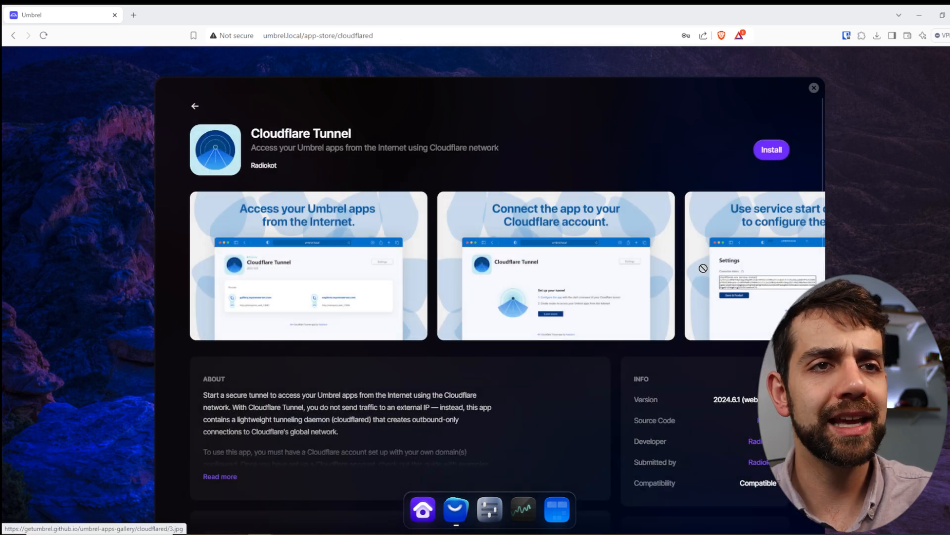
click(754, 265)
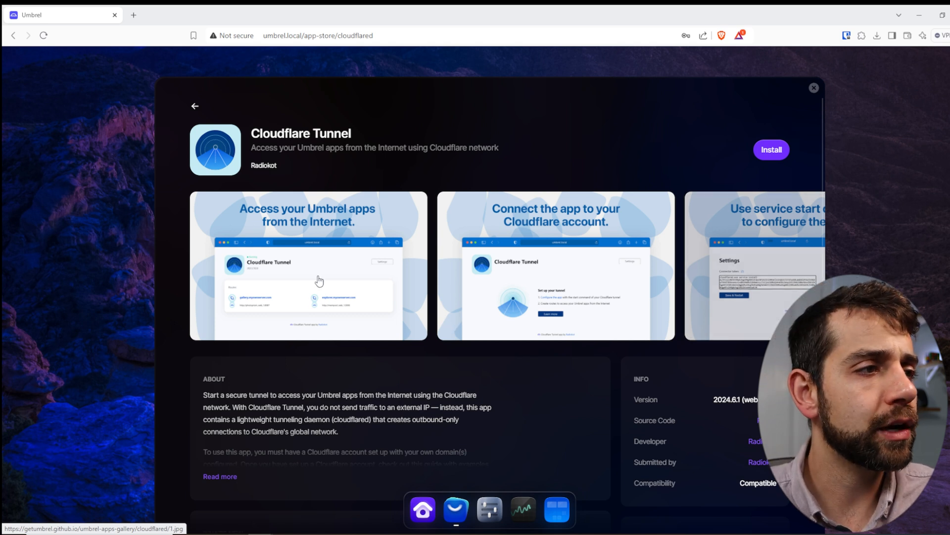
click(307, 278)
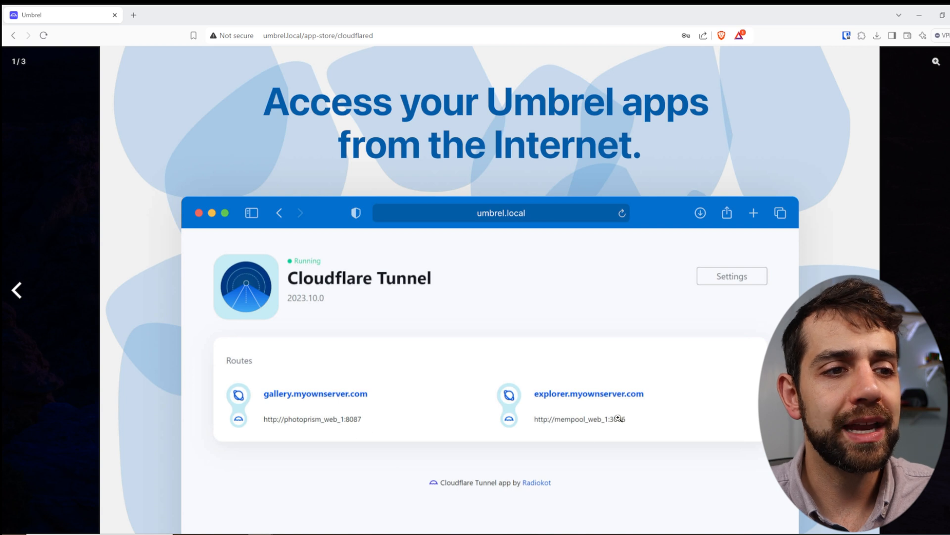
mouse_move(648, 455)
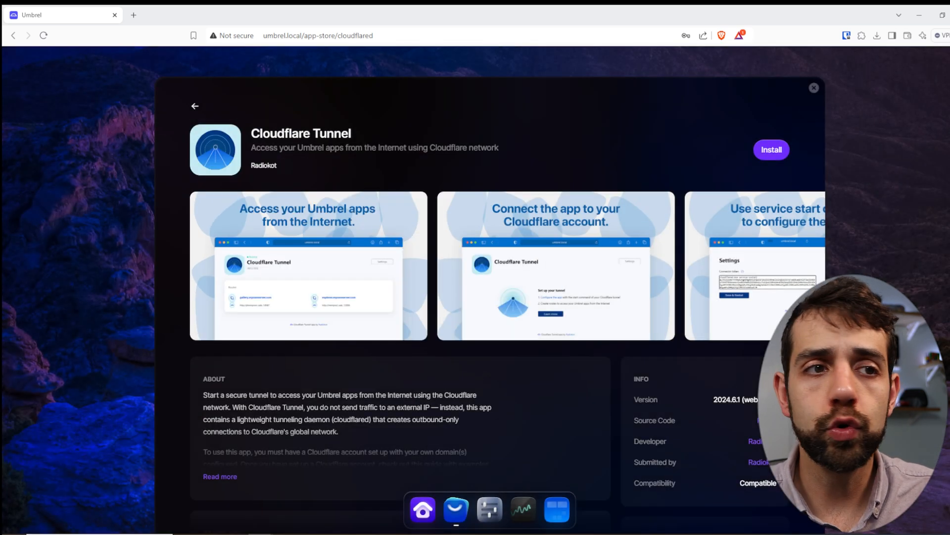
click(195, 106)
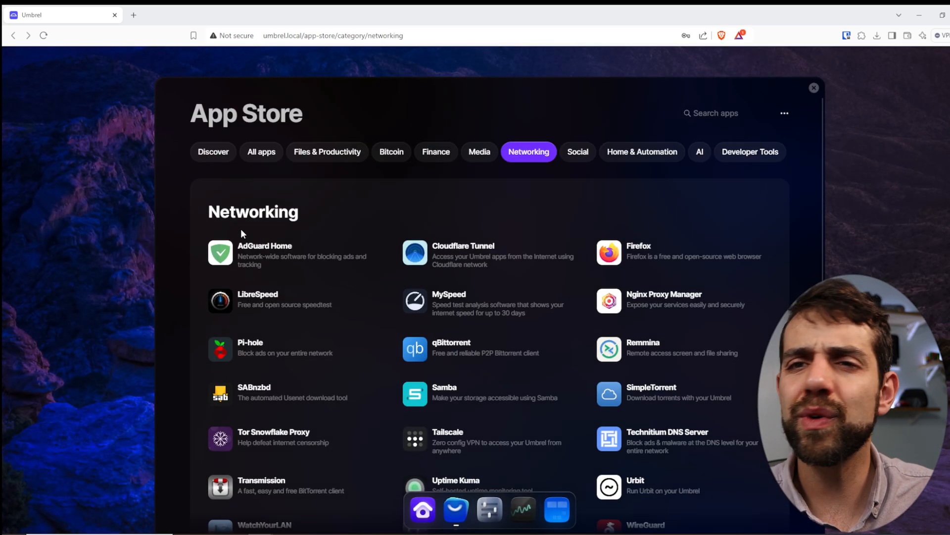
mouse_move(162, 206)
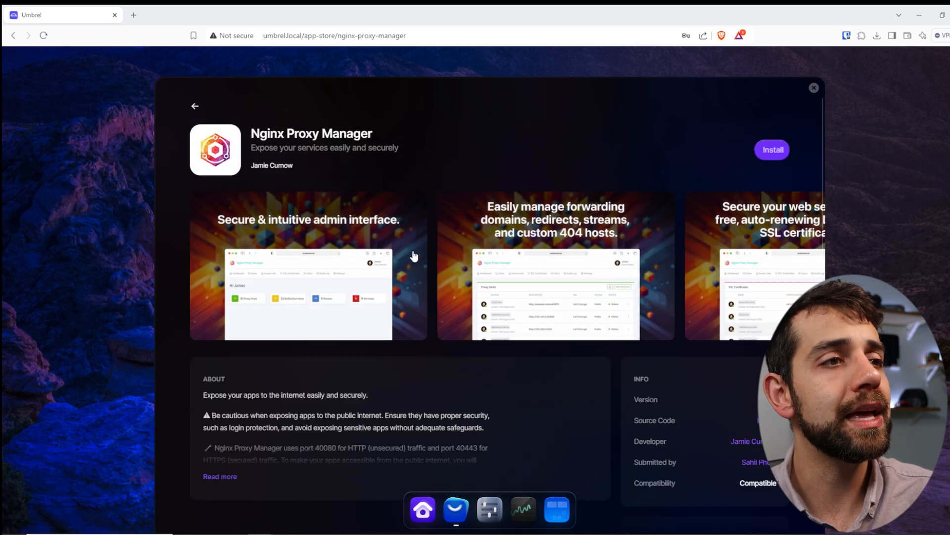
mouse_move(637, 286)
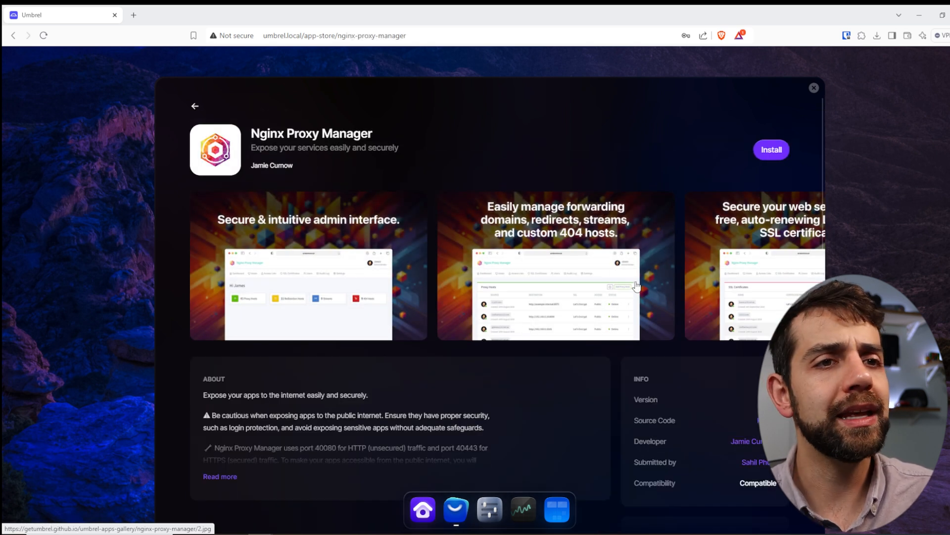
click(307, 267)
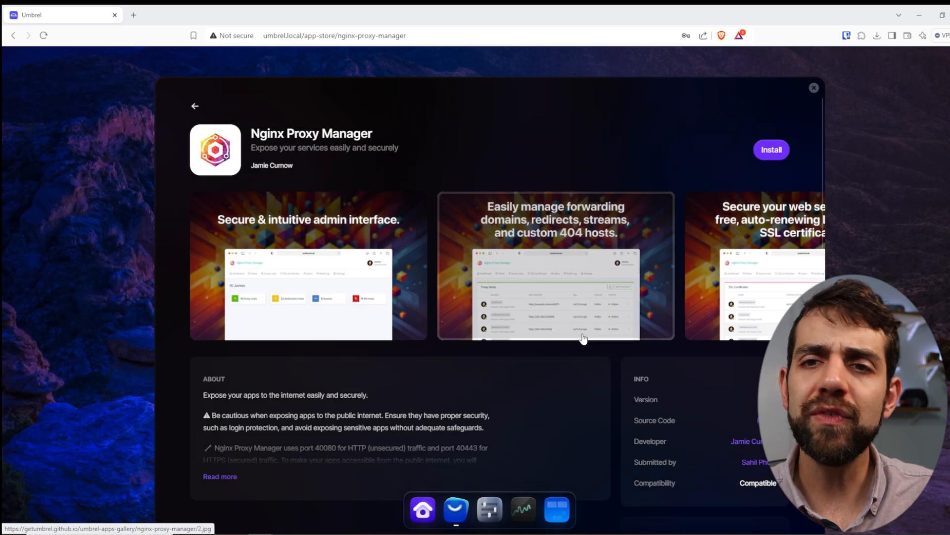
mouse_move(285, 116)
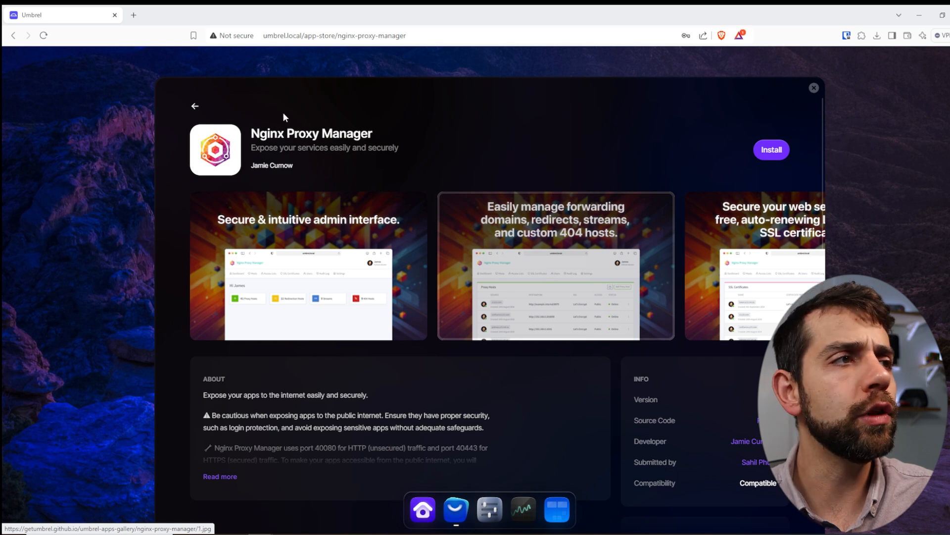
click(194, 106)
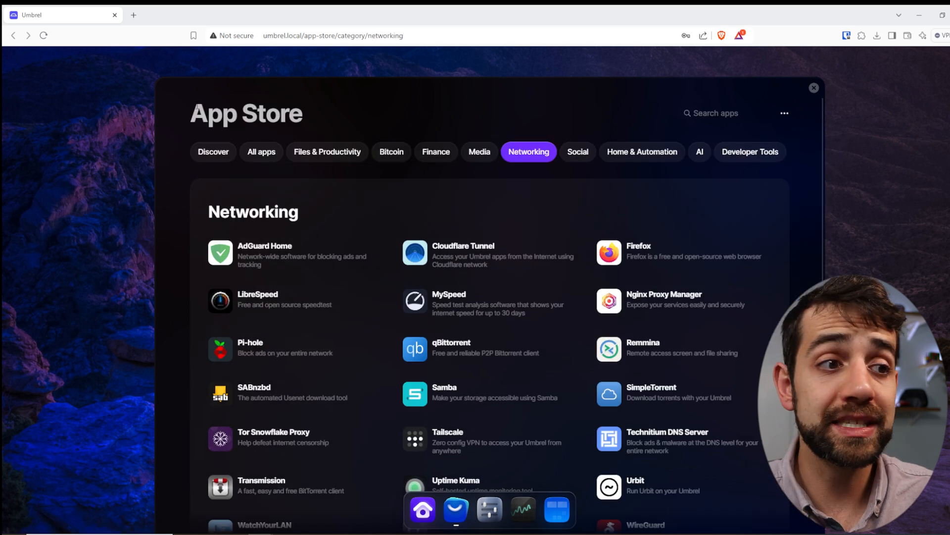
click(447, 437)
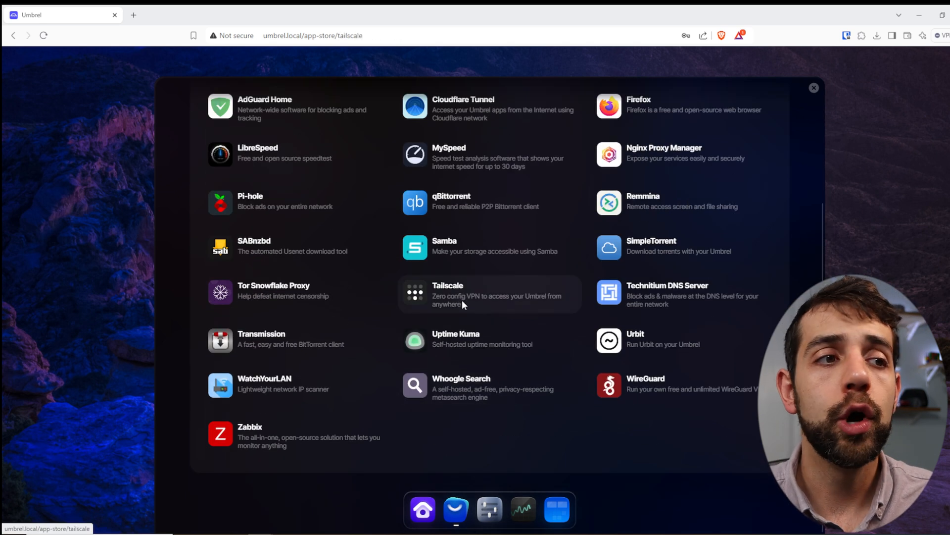
click(489, 295)
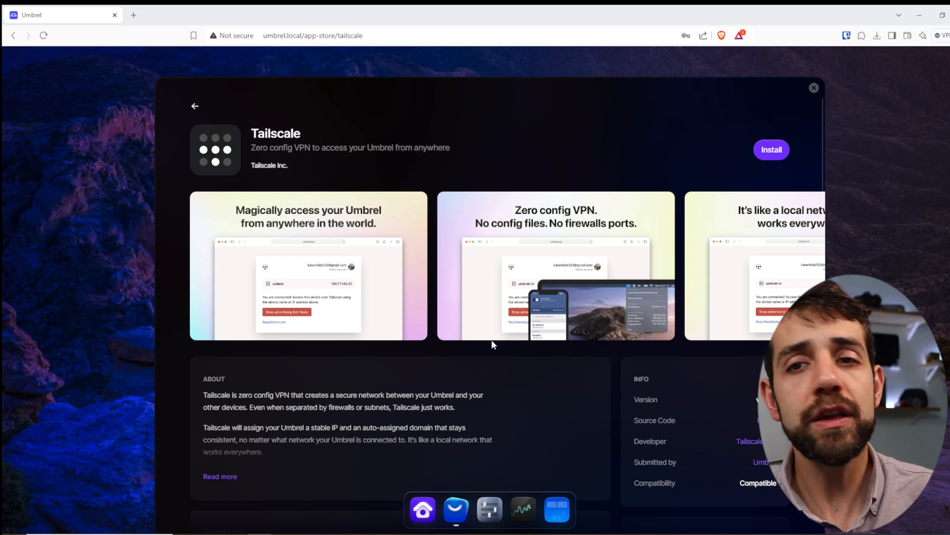
mouse_move(200, 112)
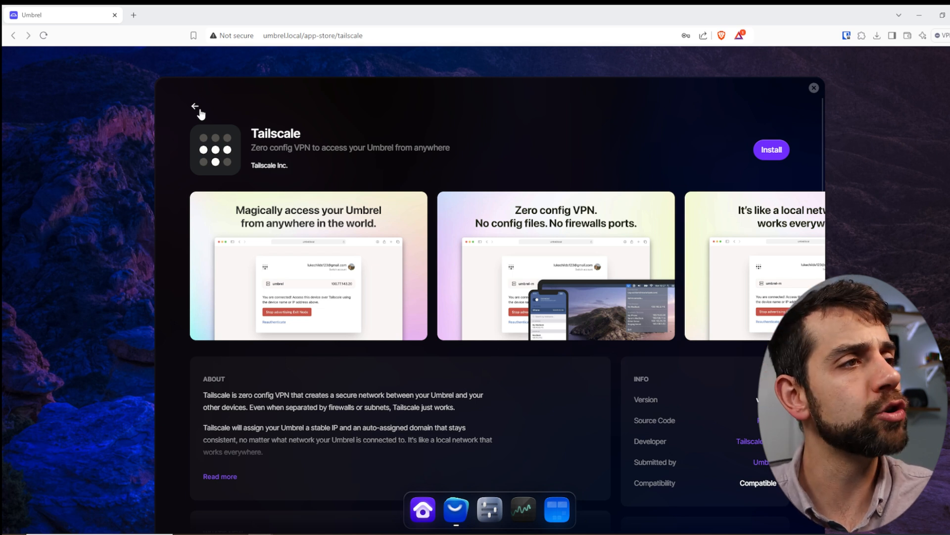
click(195, 106)
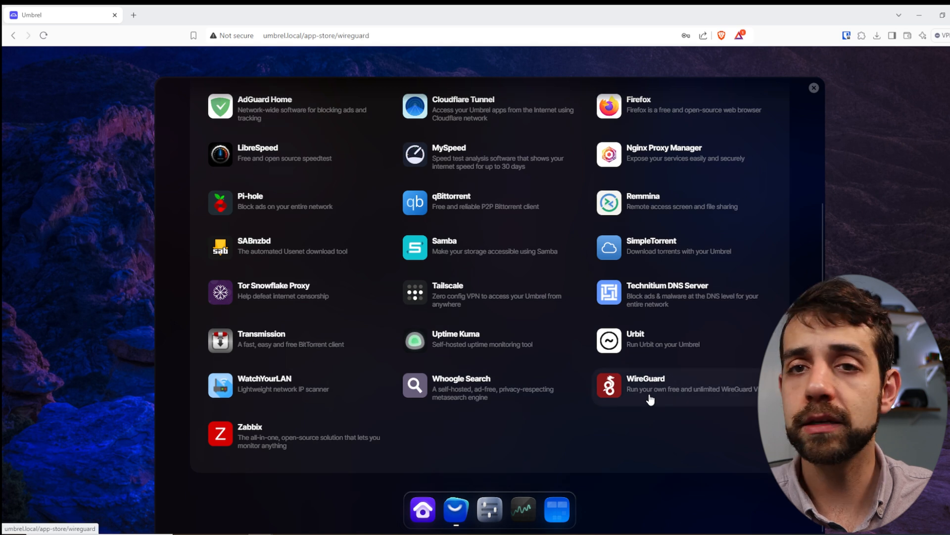
click(667, 388)
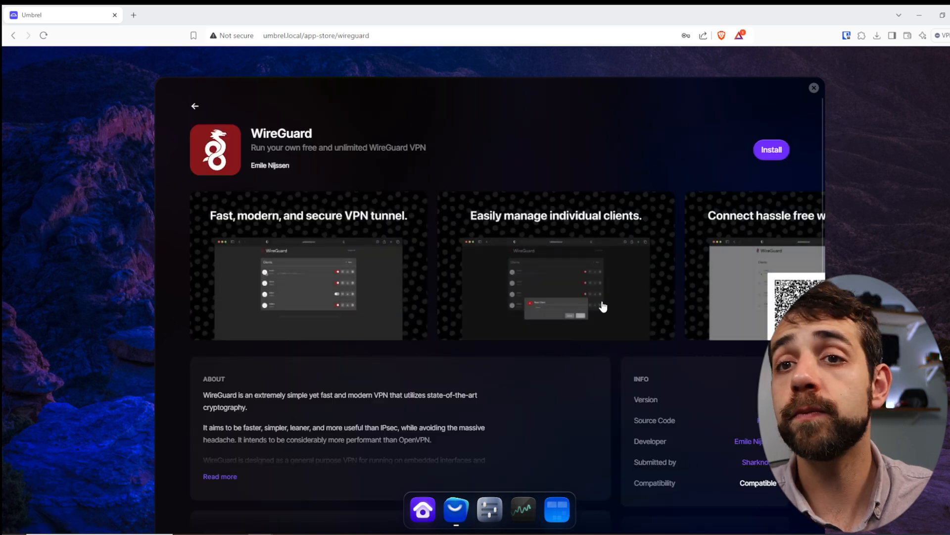
mouse_move(603, 306)
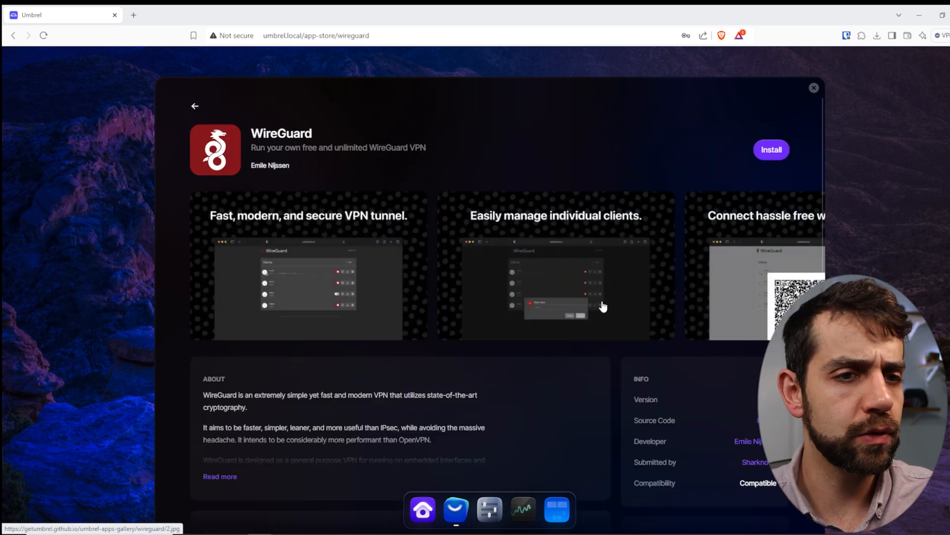
scroll(down, 3)
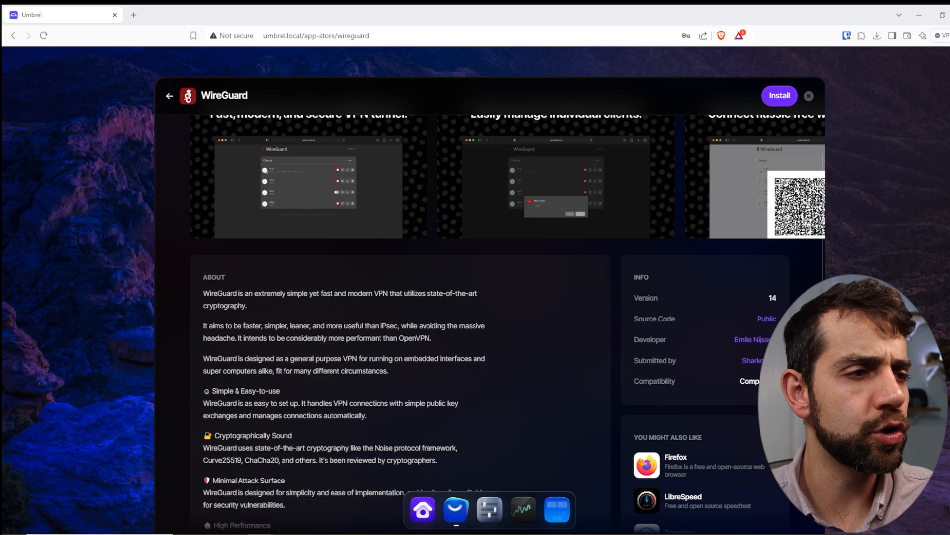
scroll(down, 3)
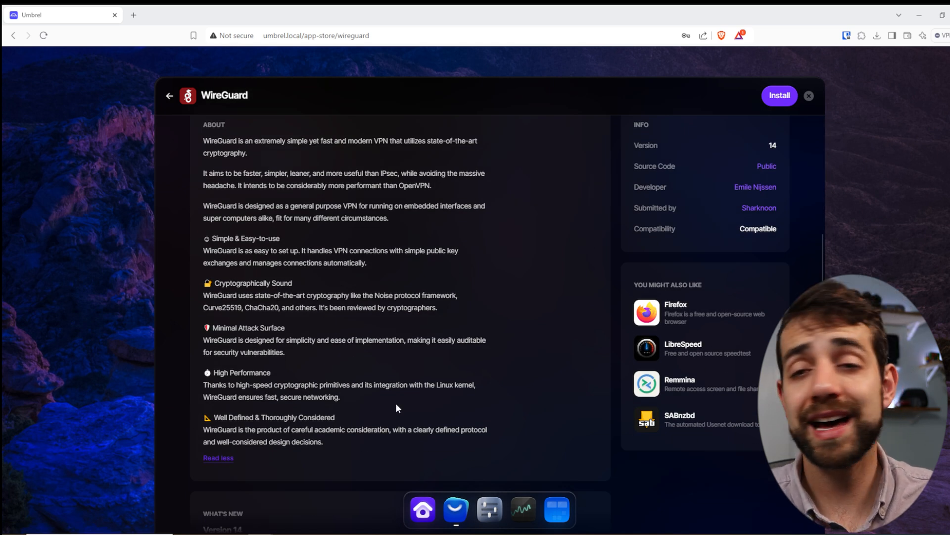
mouse_move(303, 323)
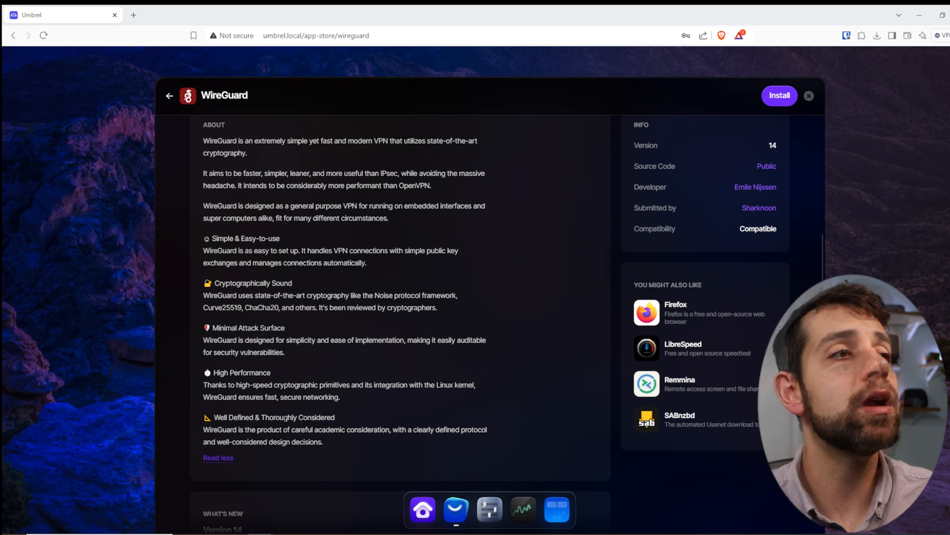
click(170, 95)
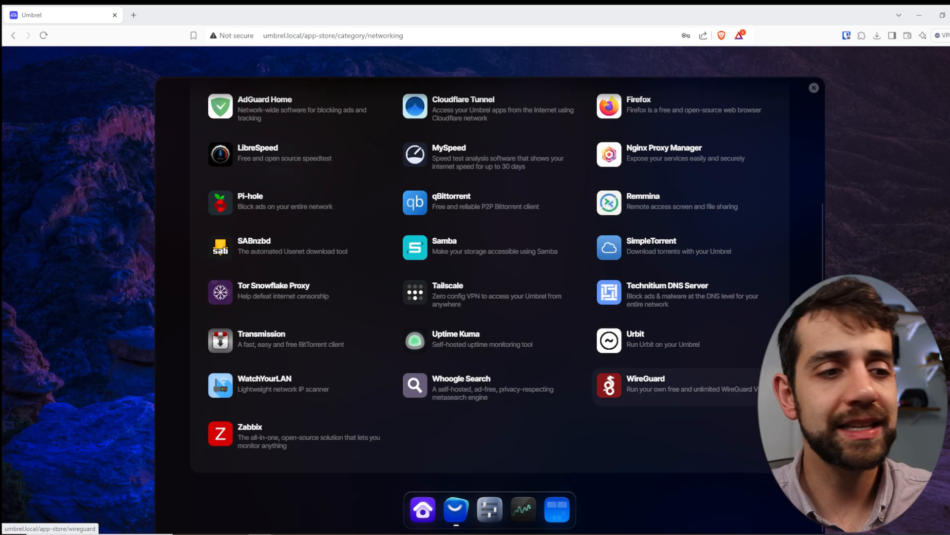
click(523, 510)
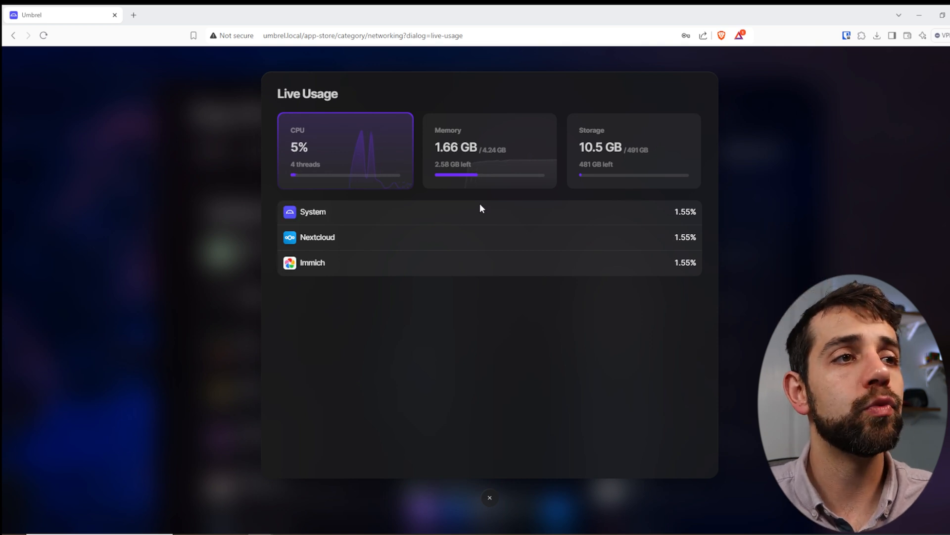
click(489, 498)
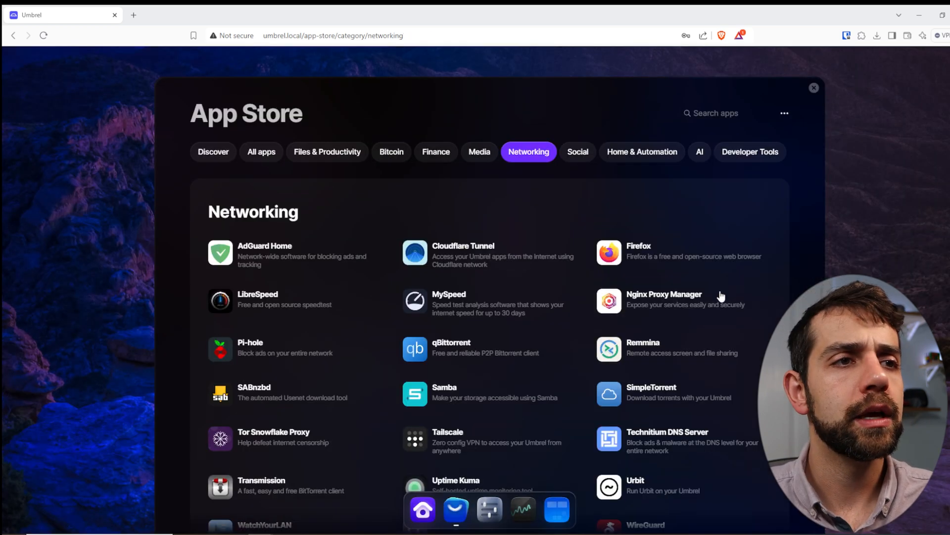
Step: Close the App Store to return to the home screen showing Immich and Nextcloud
click(814, 89)
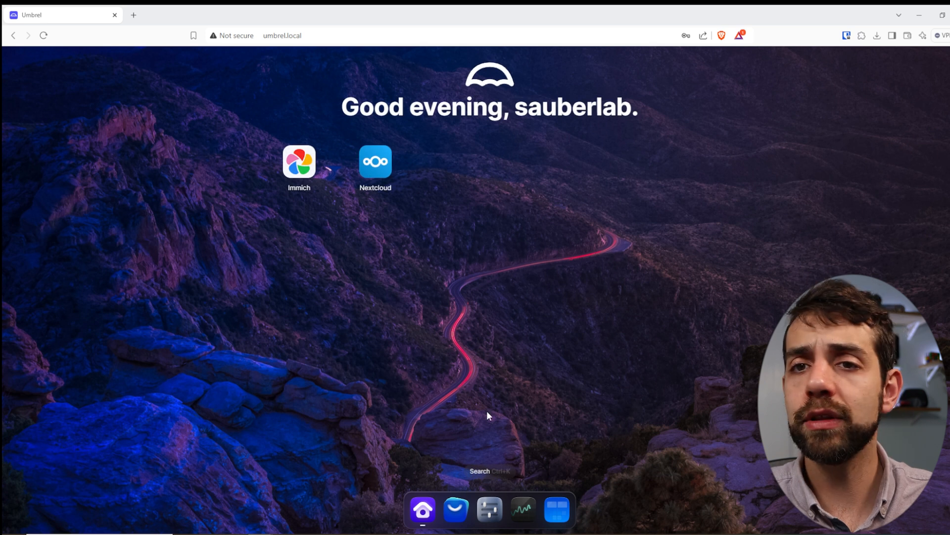
mouse_move(268, 367)
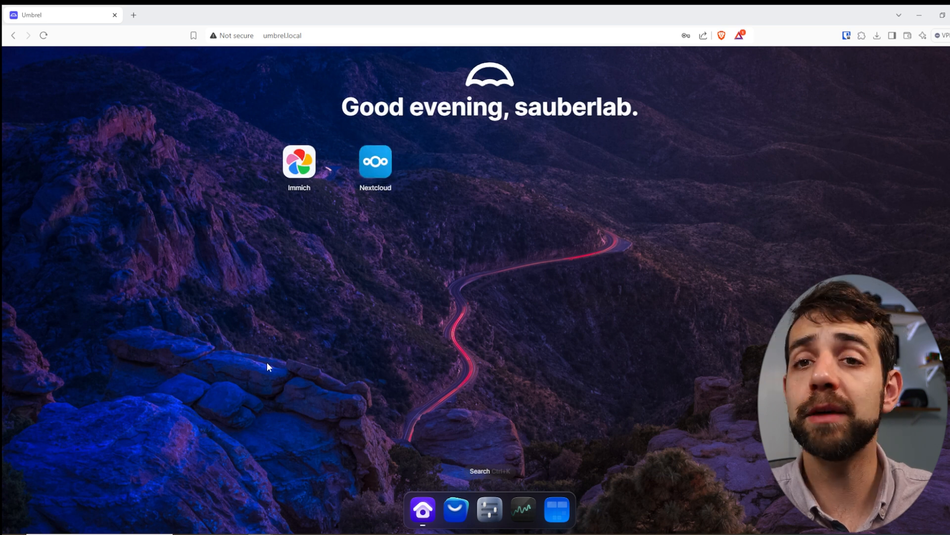